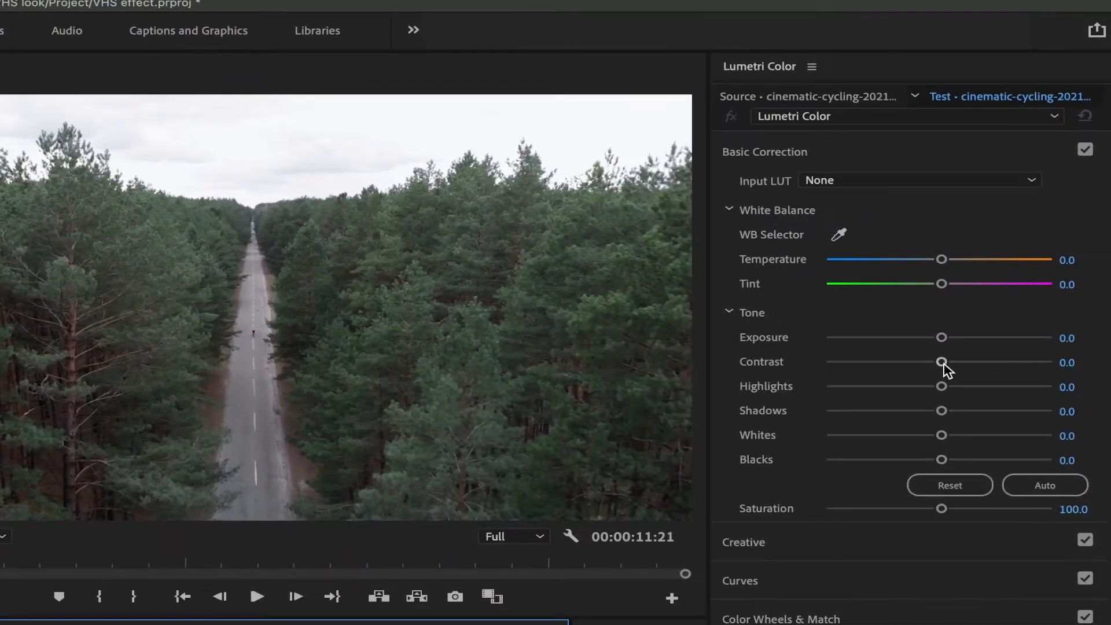
Step: Raise Contrast to 100 and pull Whites down to about -76
left_click_drag(942, 362, 1052, 363)
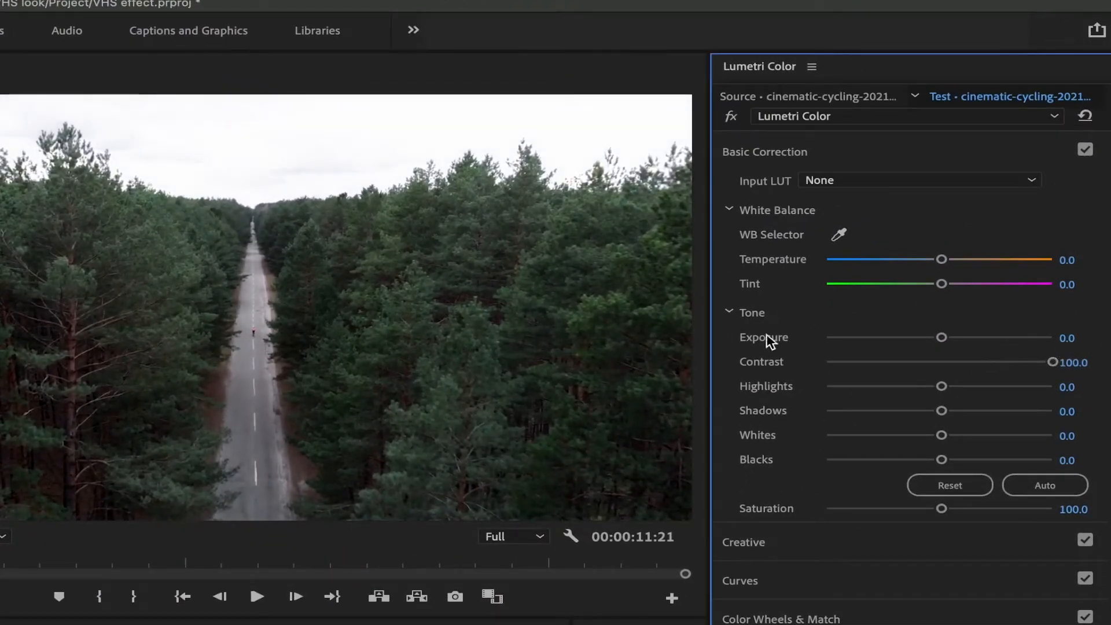
left_click_drag(941, 435, 891, 435)
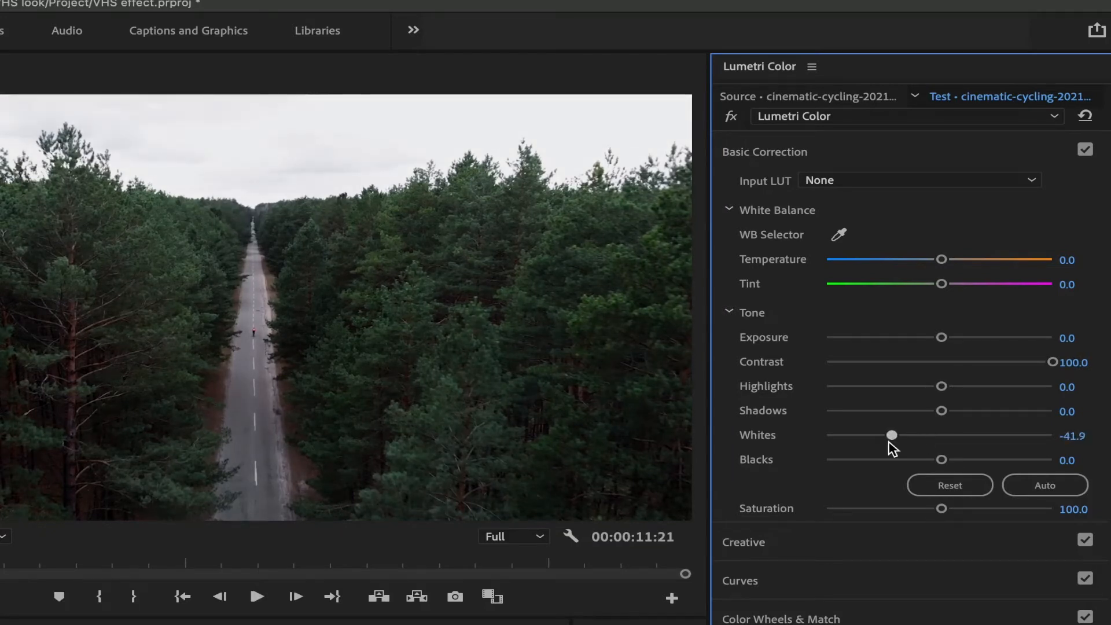
left_click_drag(891, 435, 852, 435)
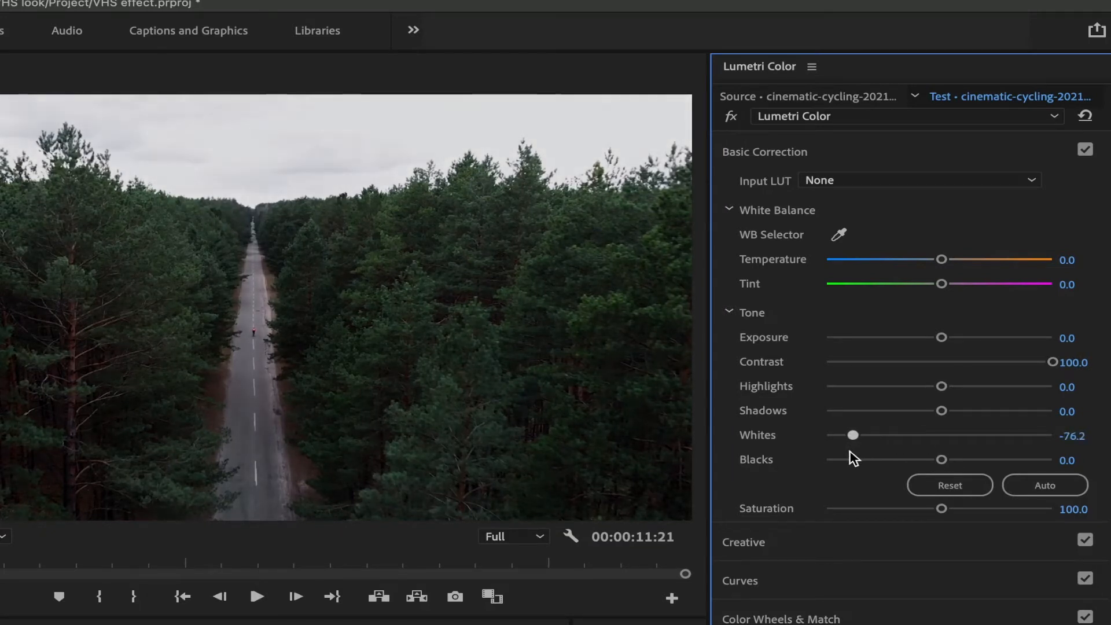
left_click(273, 30)
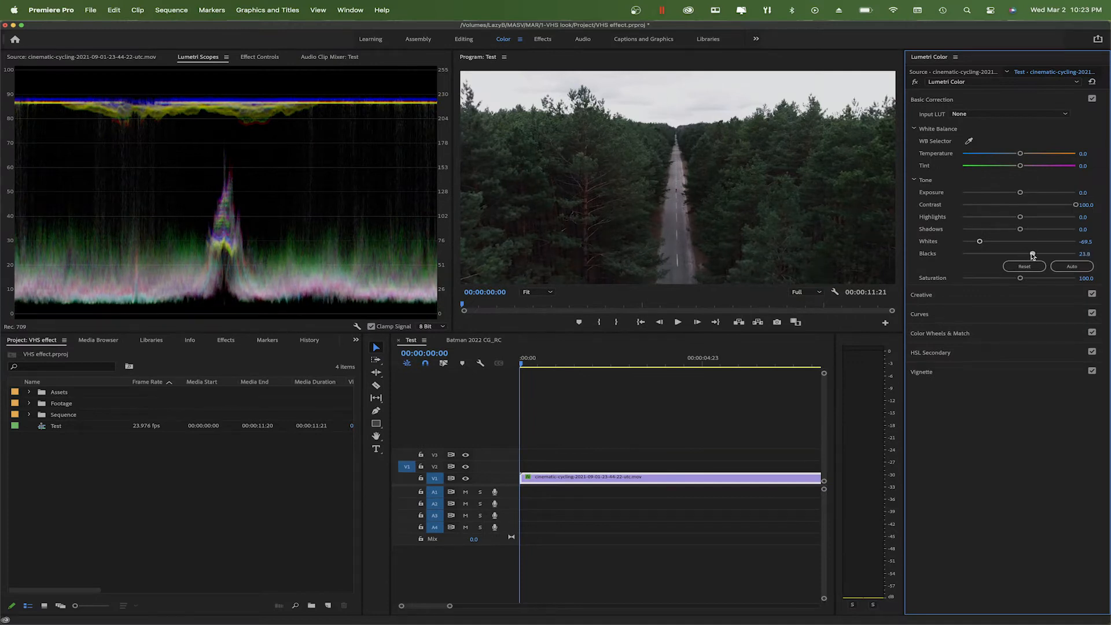
Step: Lift Blacks to about 42 for a flatter, faded image
left_click_drag(1005, 253, 1042, 253)
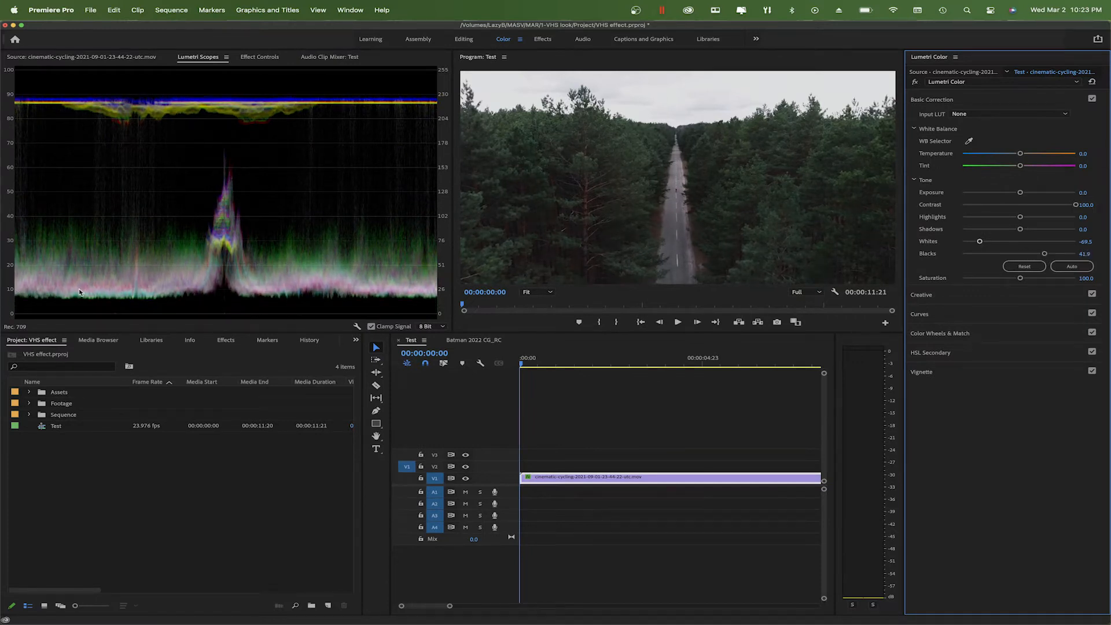
left_click_drag(1043, 253, 1041, 254)
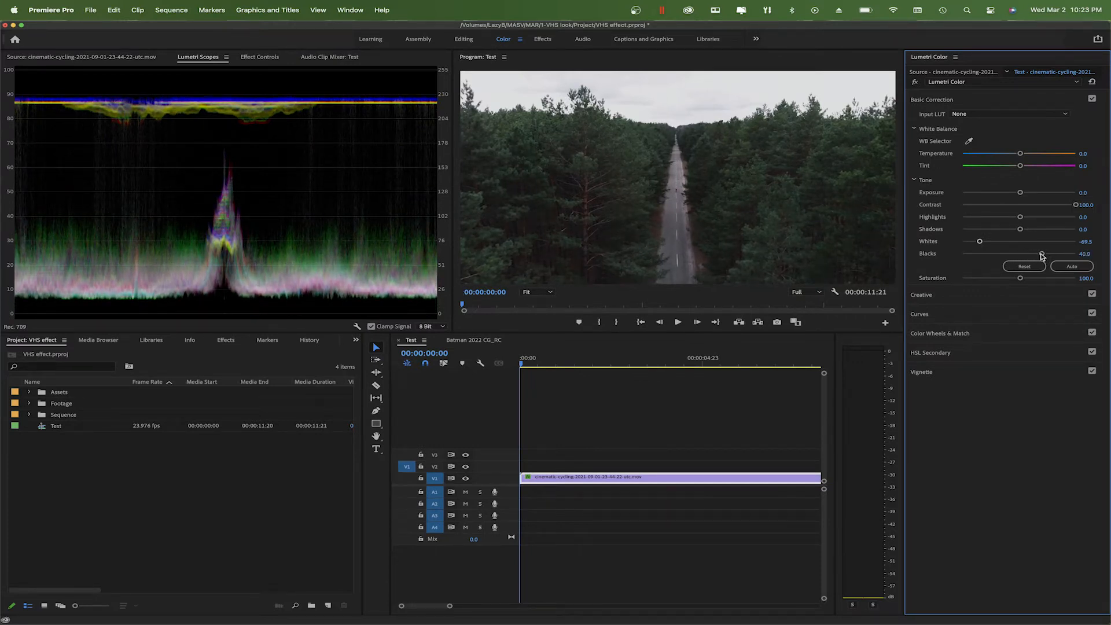
left_click_drag(1039, 253, 1039, 253)
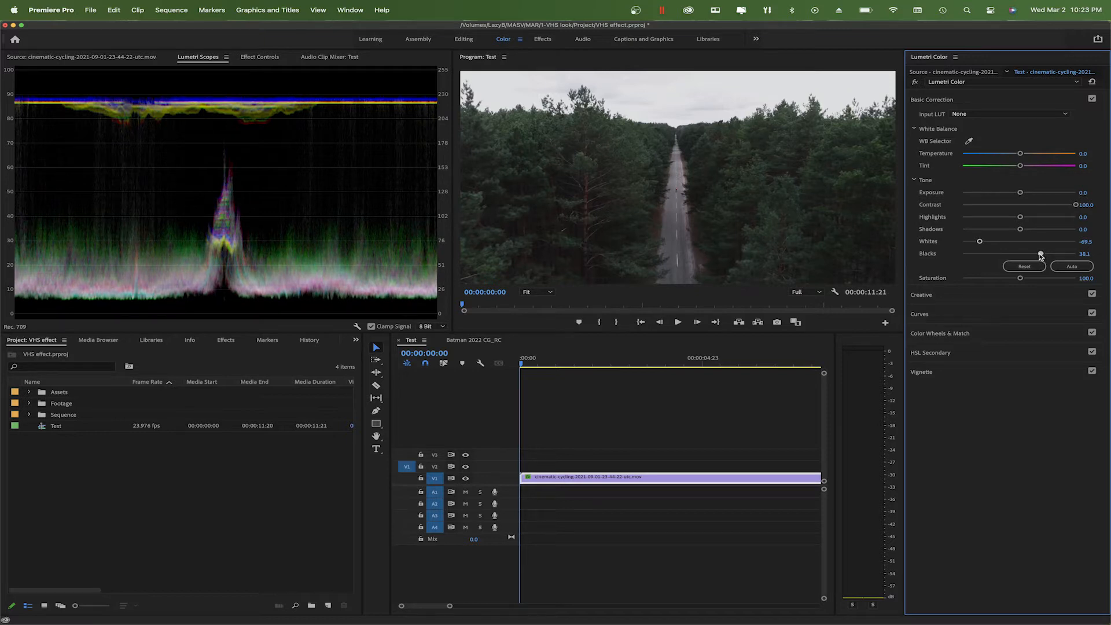
left_click_drag(1039, 253, 1044, 253)
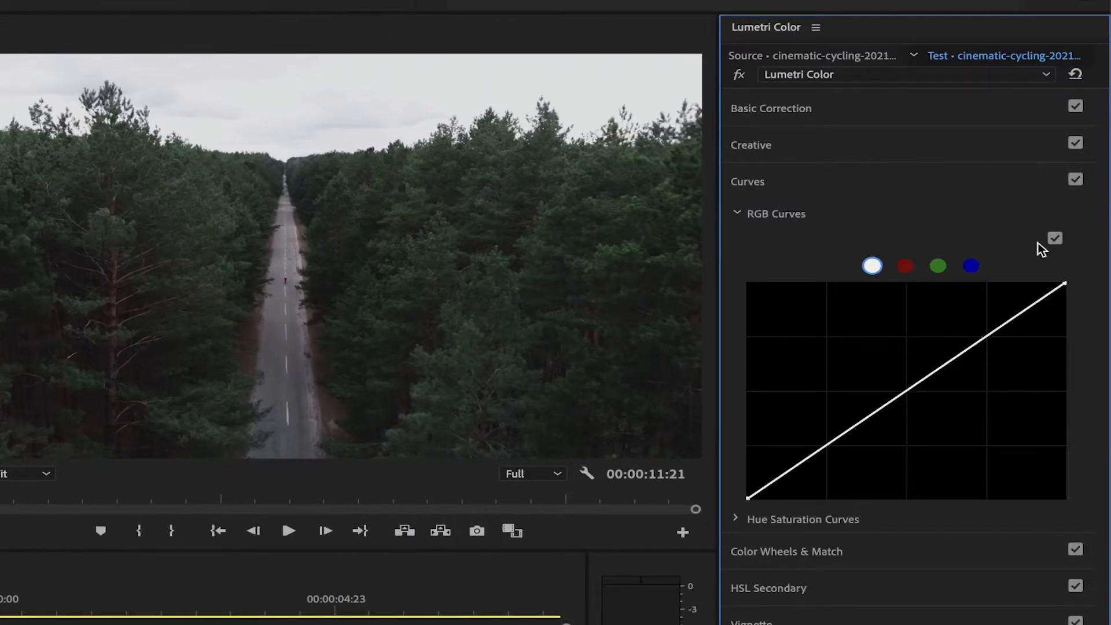
Step: Switch from Basic Correction to the RGB curve and pull its top point down
left_click(770, 108)
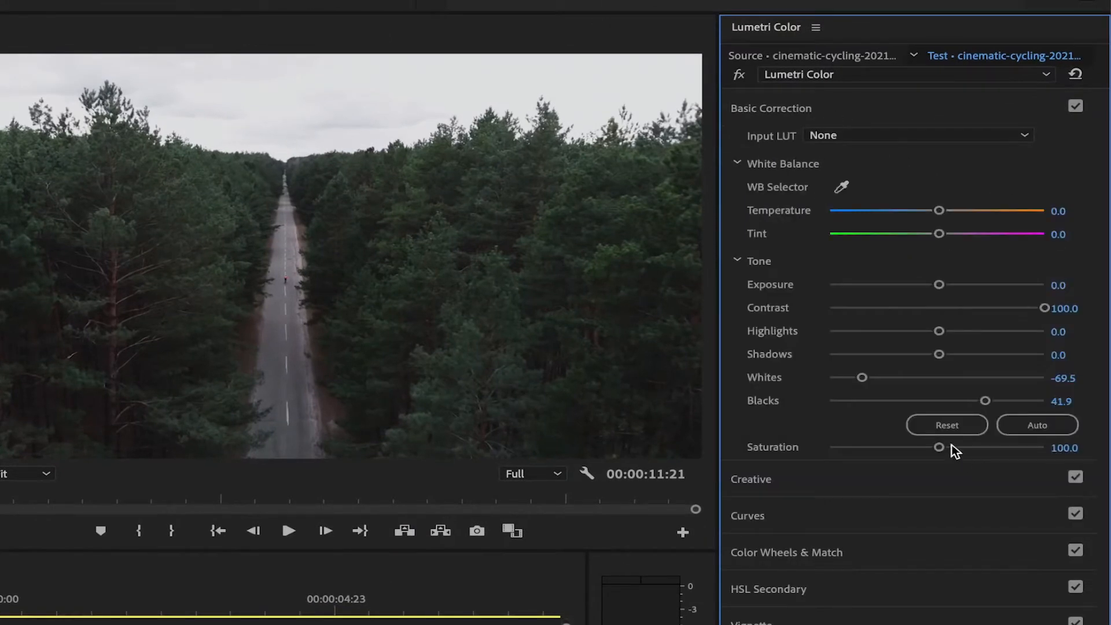
left_click(946, 425)
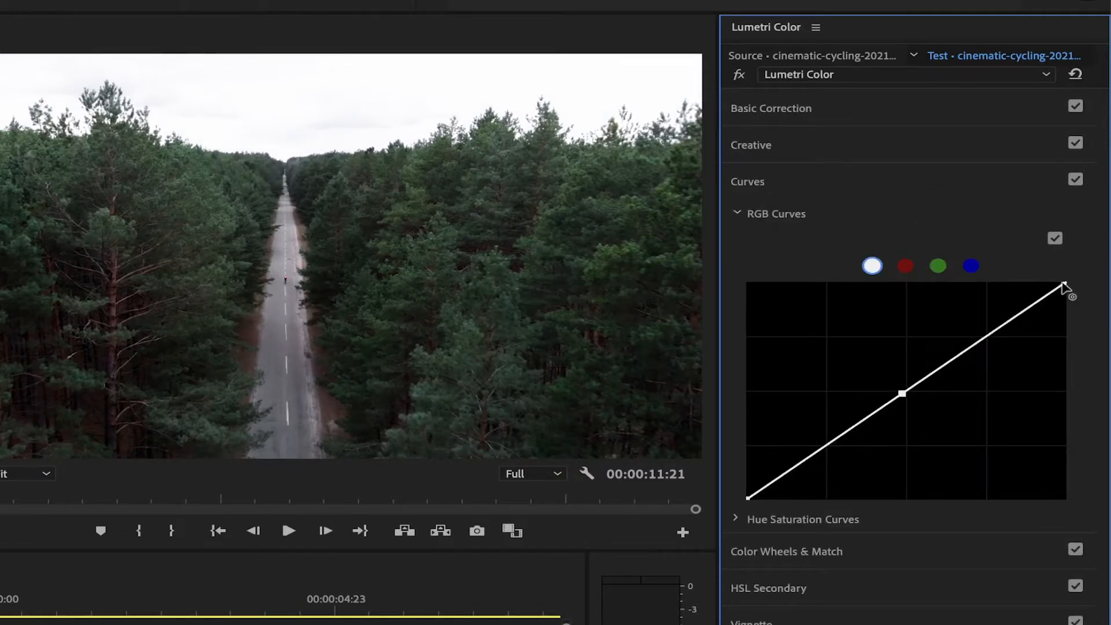
left_click_drag(1066, 286, 1063, 393)
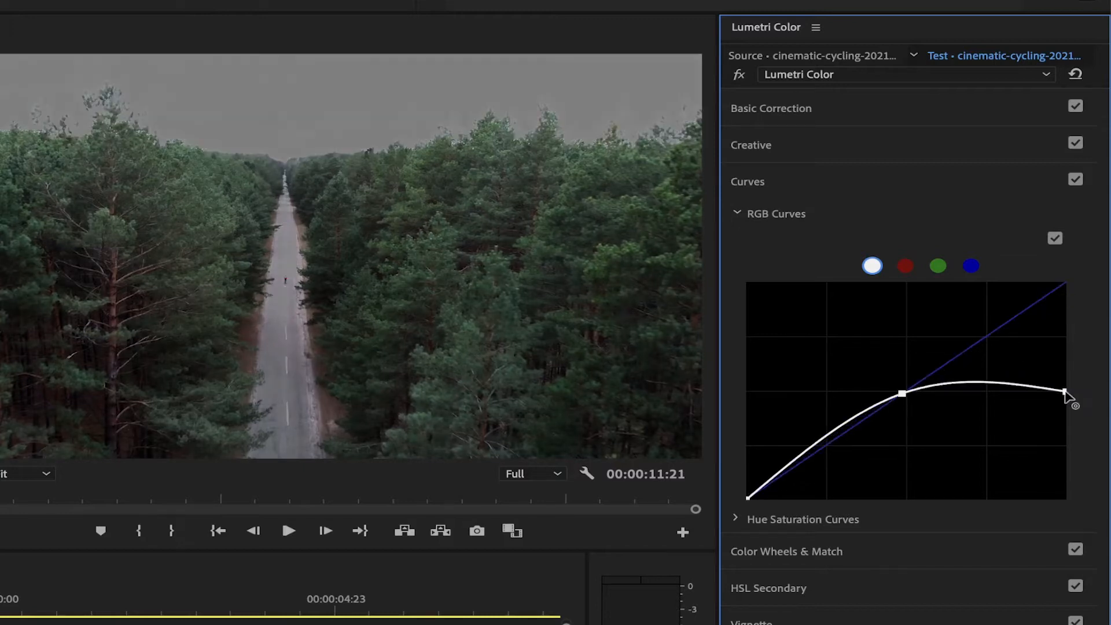
left_click_drag(1062, 394, 1062, 331)
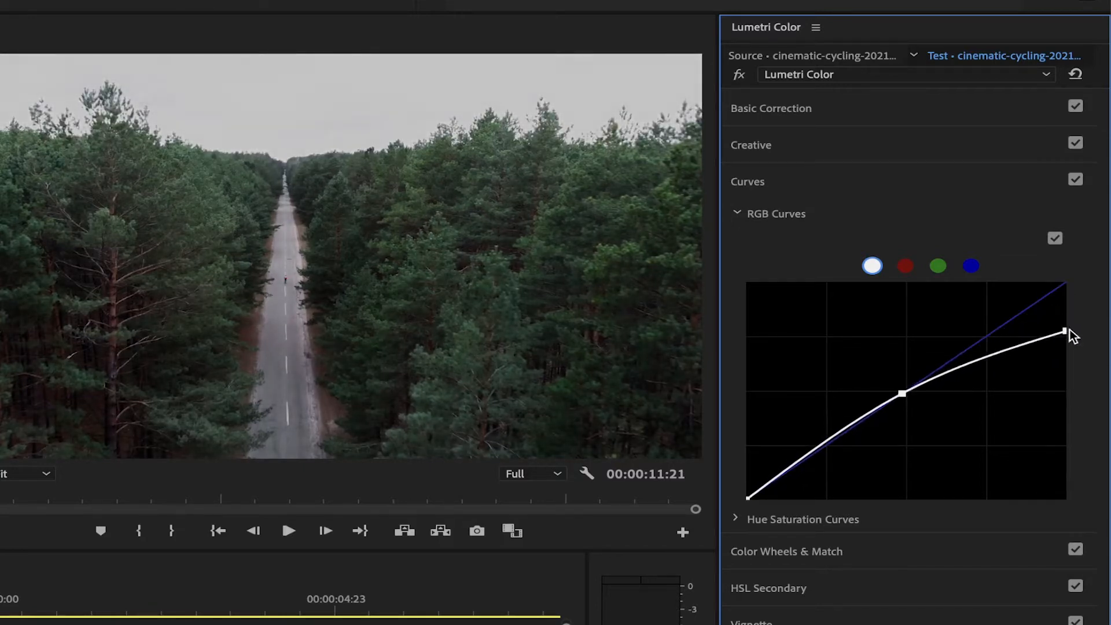
Step: Lift the curve's bottom point and adjust the midpoint for faded shadows
left_click_drag(1060, 330, 748, 496)
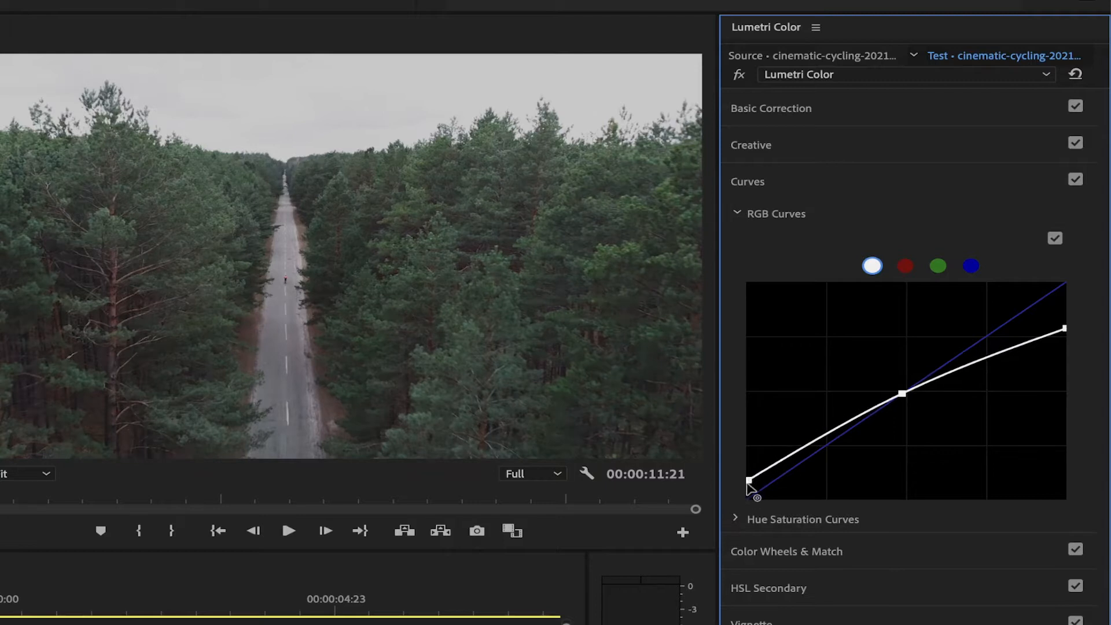
left_click_drag(902, 392, 904, 400)
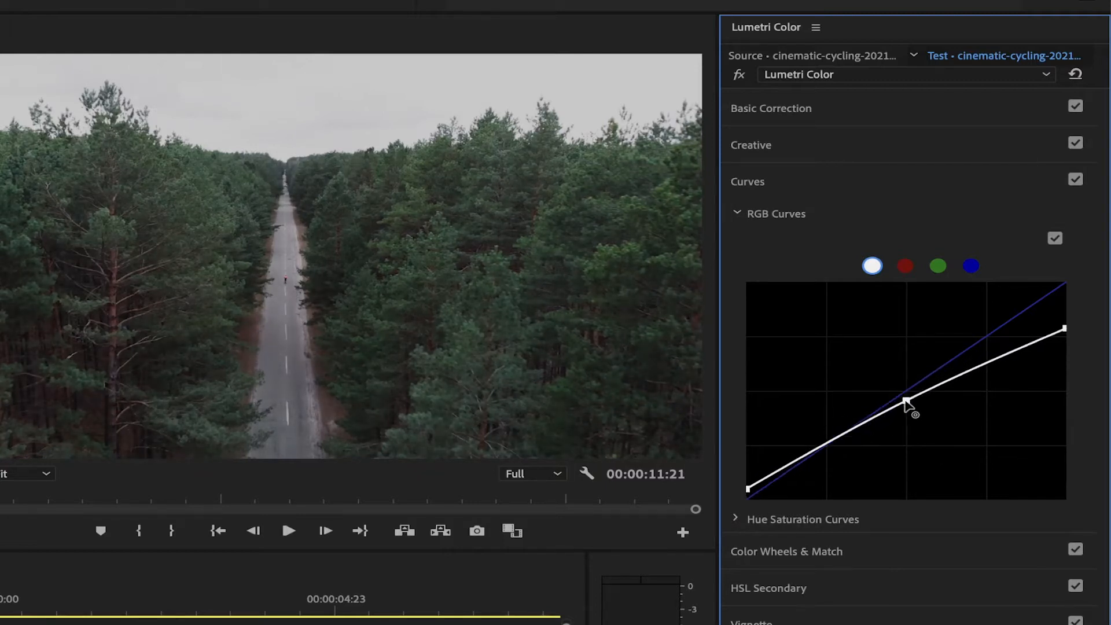
left_click_drag(909, 397, 871, 418)
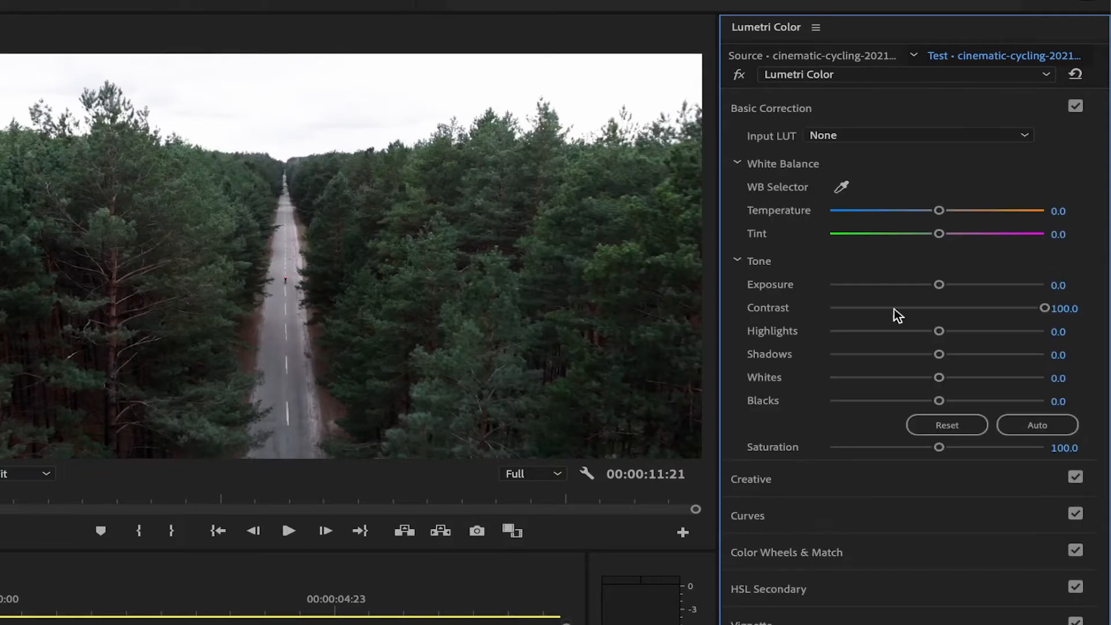
Step: Lower Whites to -82.9, then move from Basic Correction to the Creative section
left_click_drag(939, 377, 847, 377)
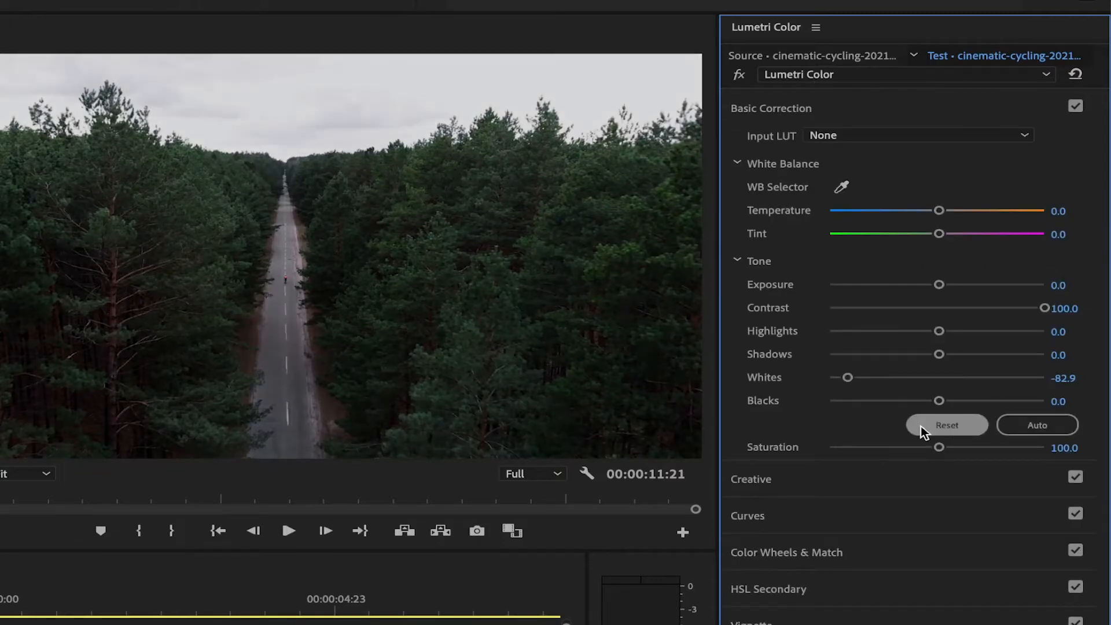
left_click(771, 107)
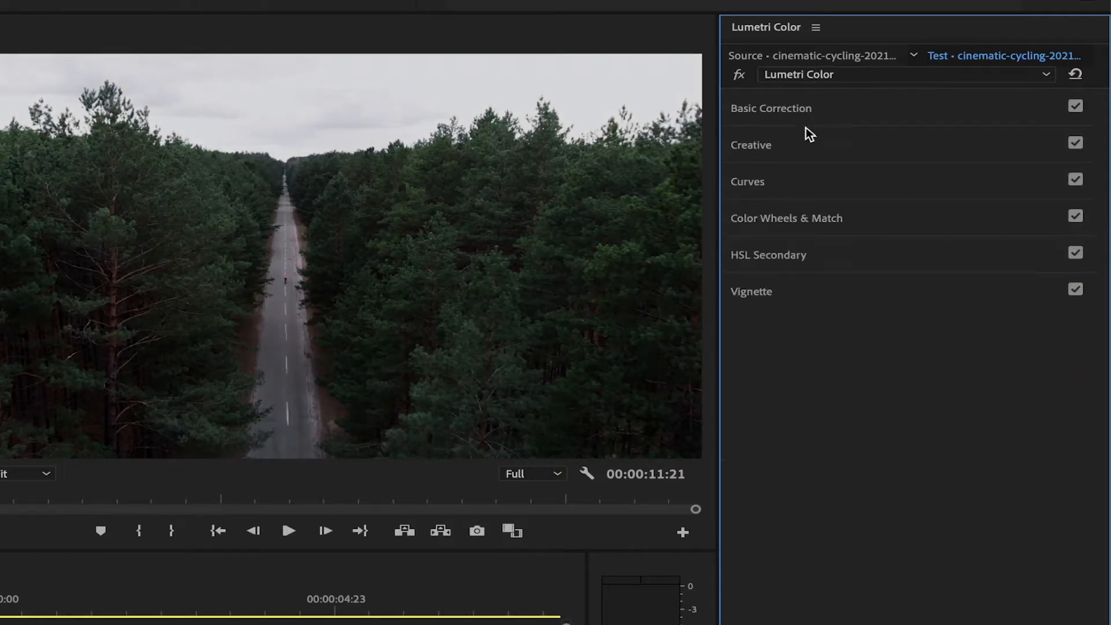
left_click(750, 145)
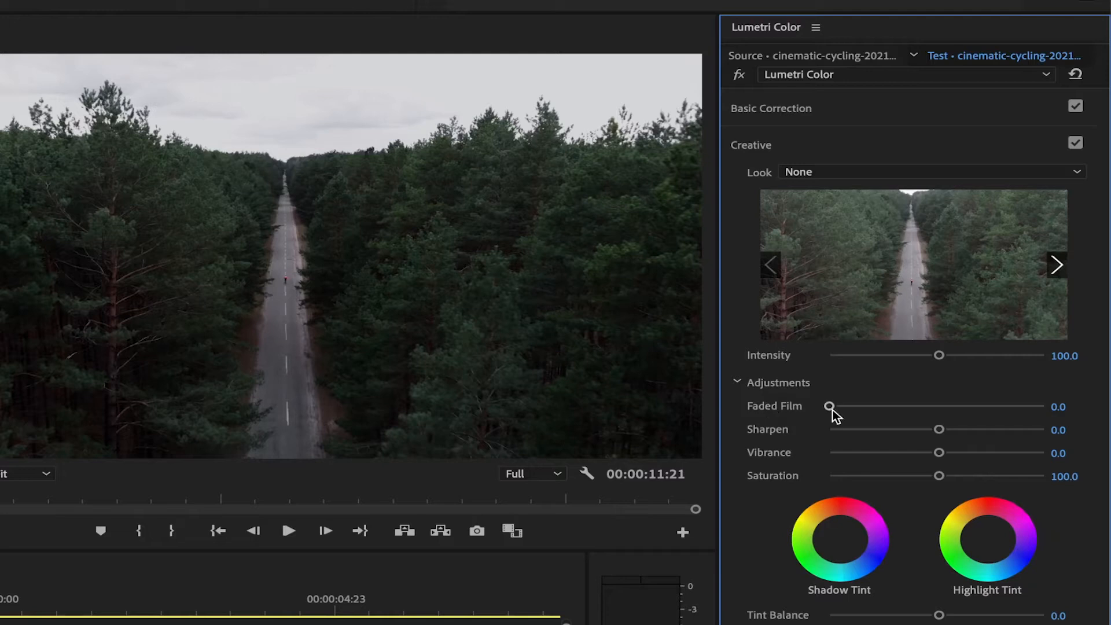
Step: Set Faded Film 30.5, Sharpen -31.4, Vibrance -15.2 and Saturation 93.3
left_click_drag(831, 407, 895, 406)
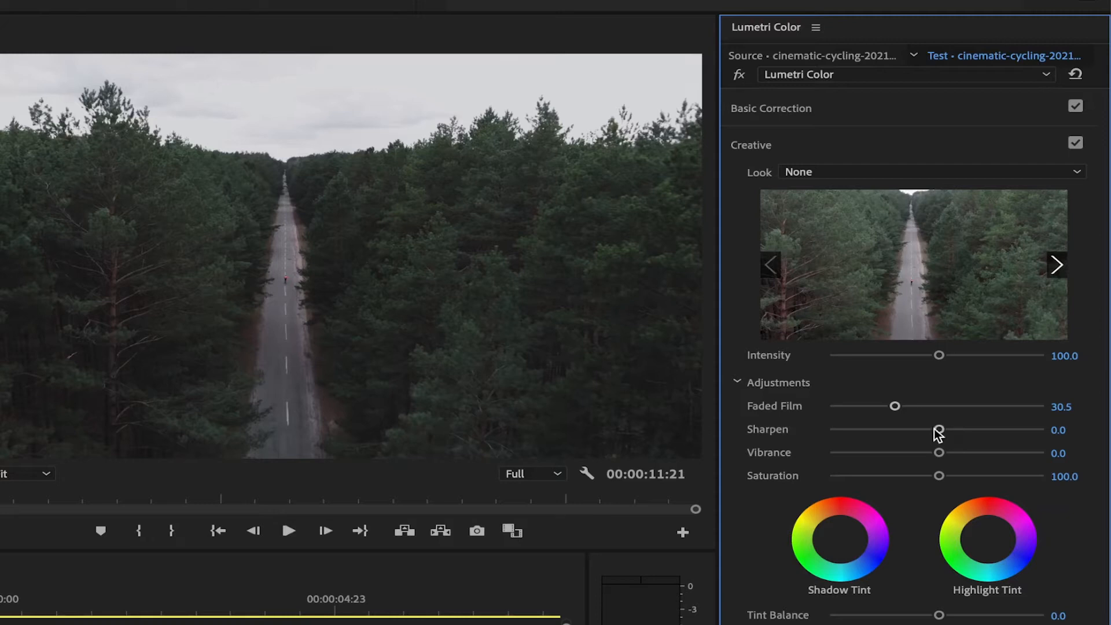
left_click_drag(938, 428, 904, 429)
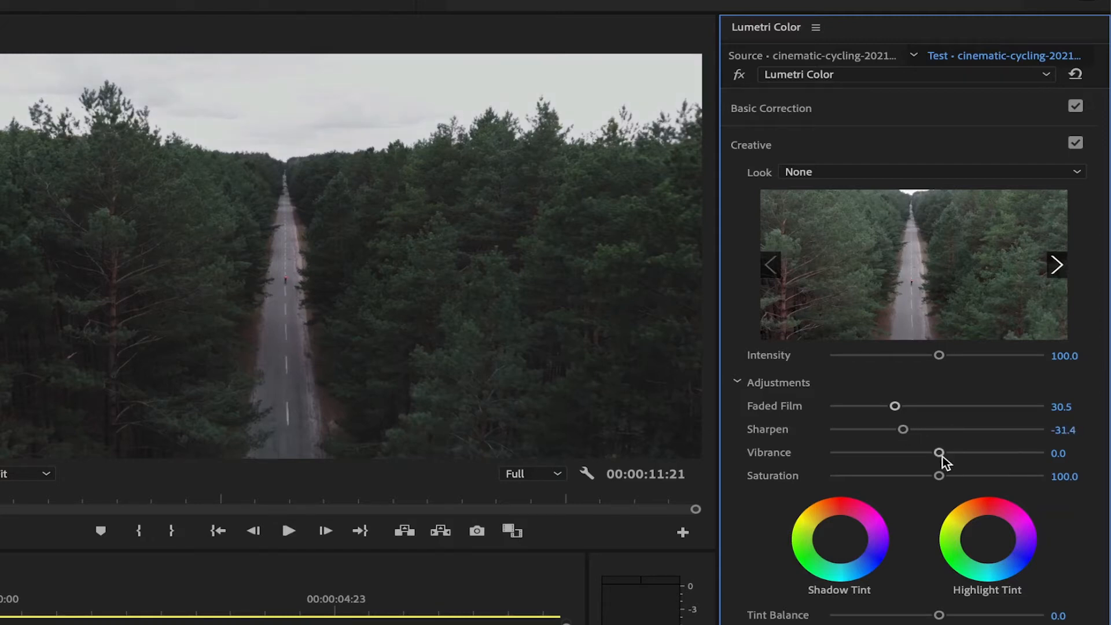
left_click_drag(940, 453, 892, 453)
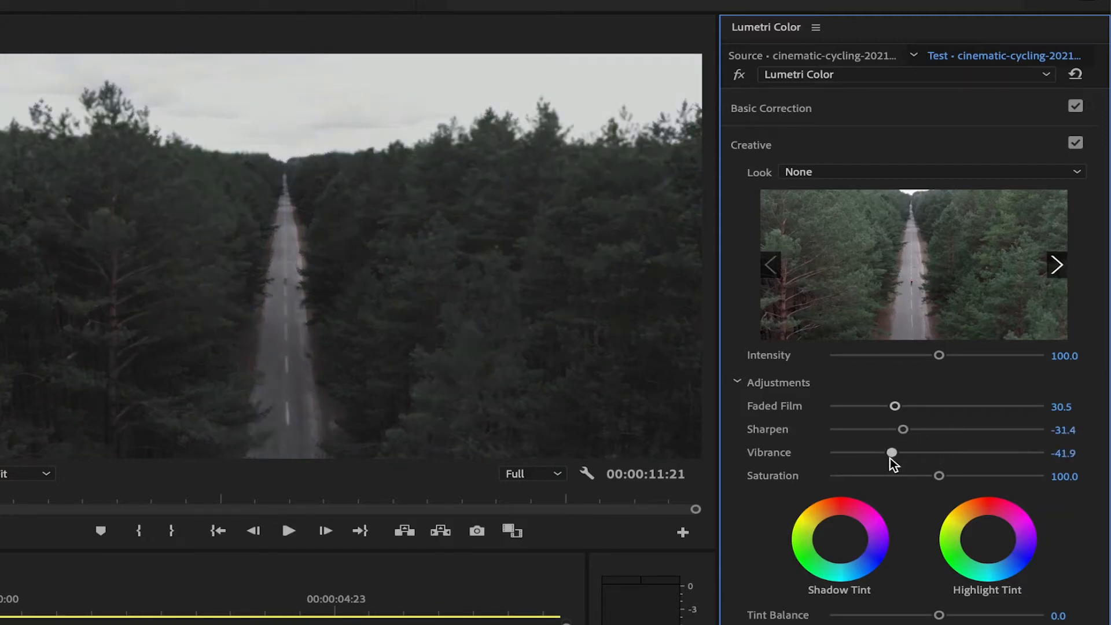
left_click_drag(891, 452, 913, 452)
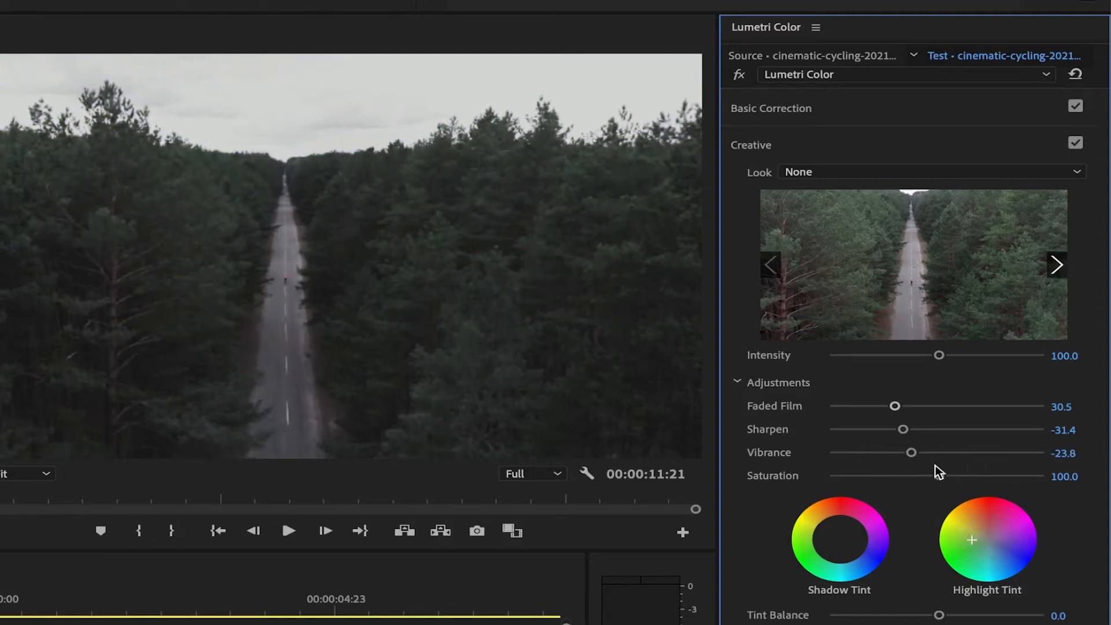
left_click_drag(939, 475, 930, 476)
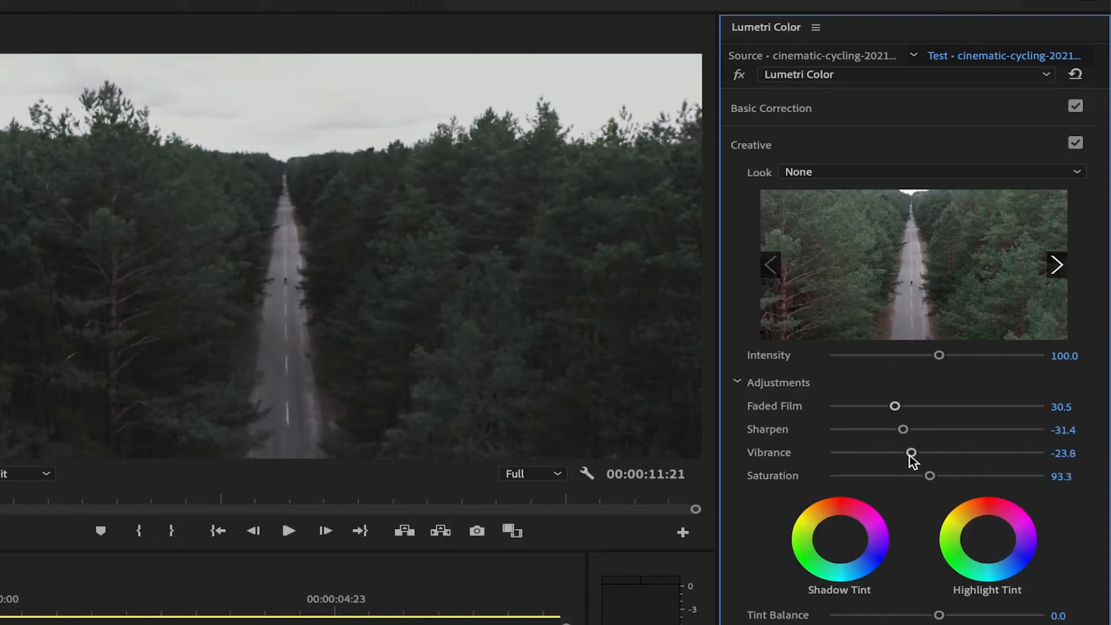
left_click_drag(912, 453, 921, 453)
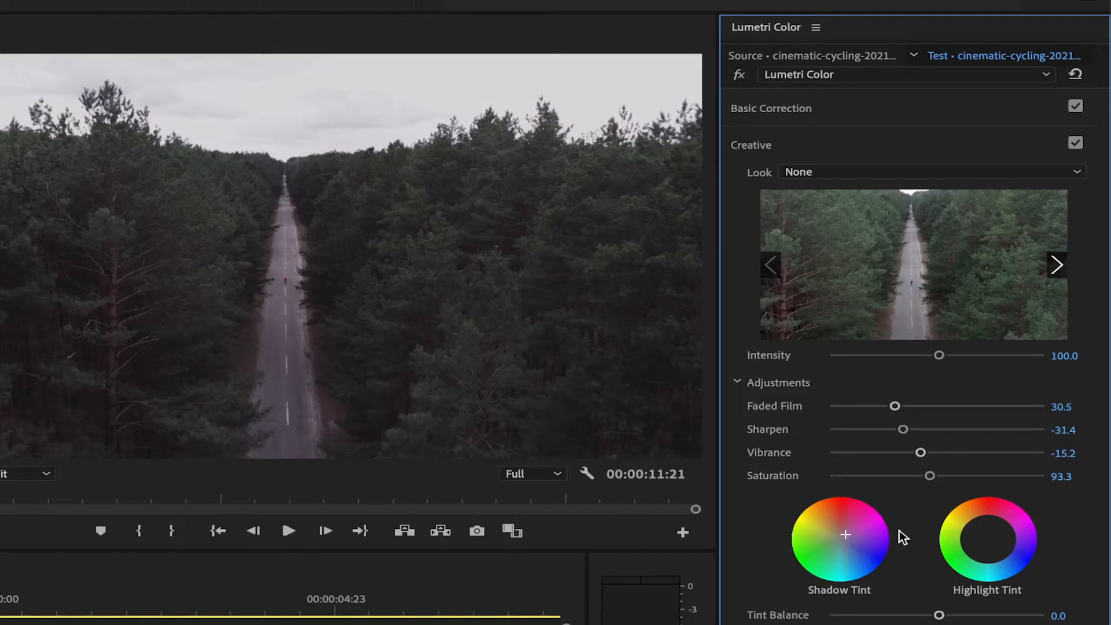
Step: Shift the Highlight Tint toward green-cyan and fold Creative back
left_click(987, 540)
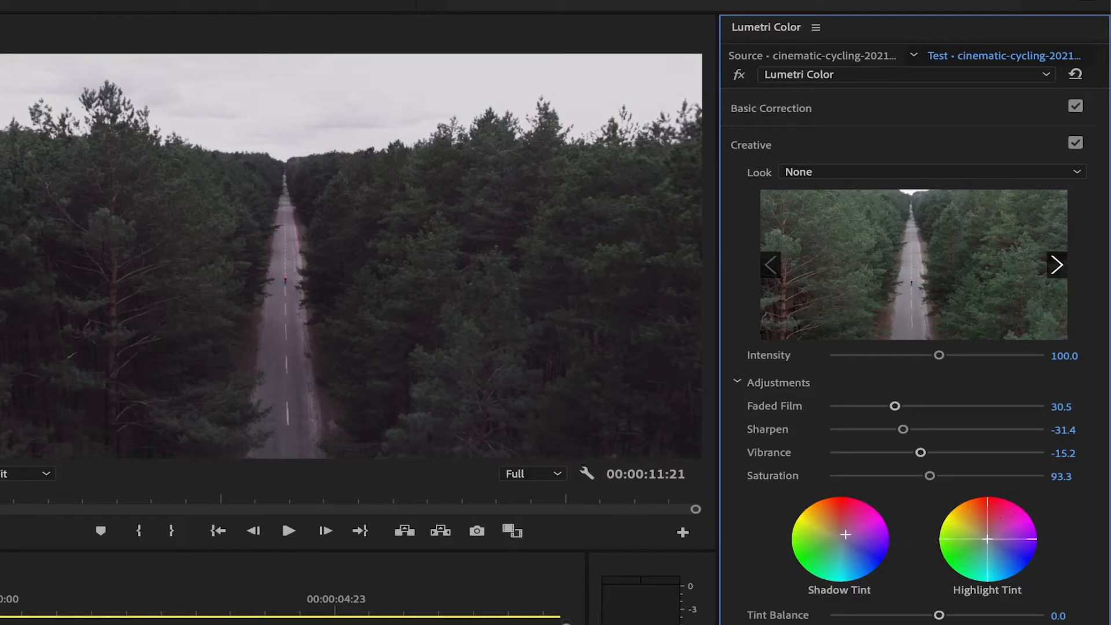
left_click_drag(980, 517, 980, 542)
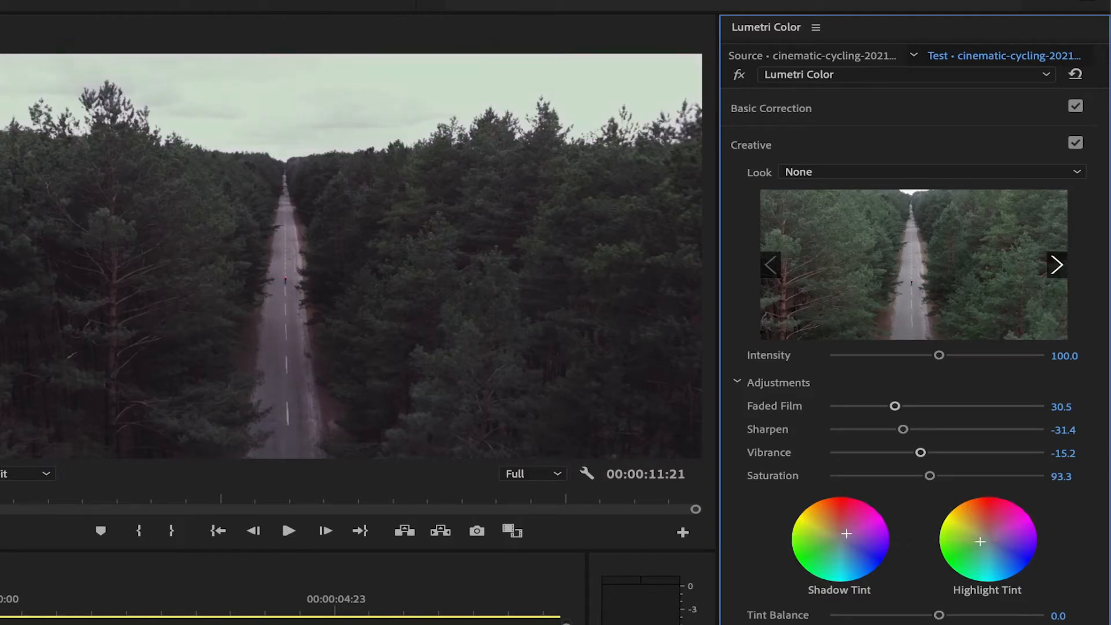
left_click(750, 144)
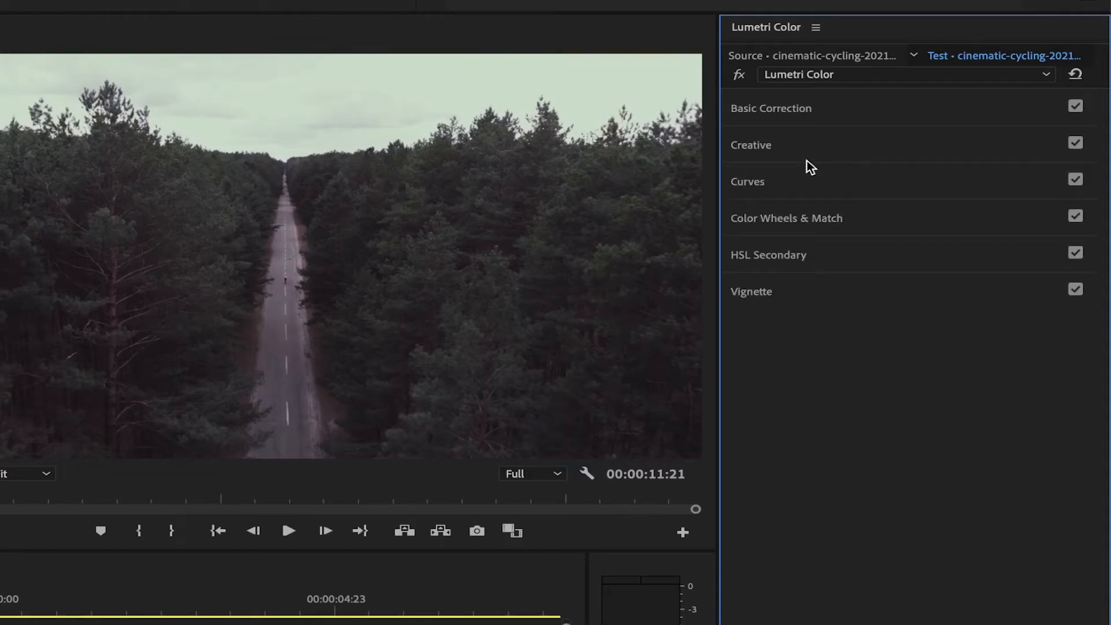
Step: Expand Vignette and set Amount to -2.0 to darken the edges slightly
left_click(786, 217)
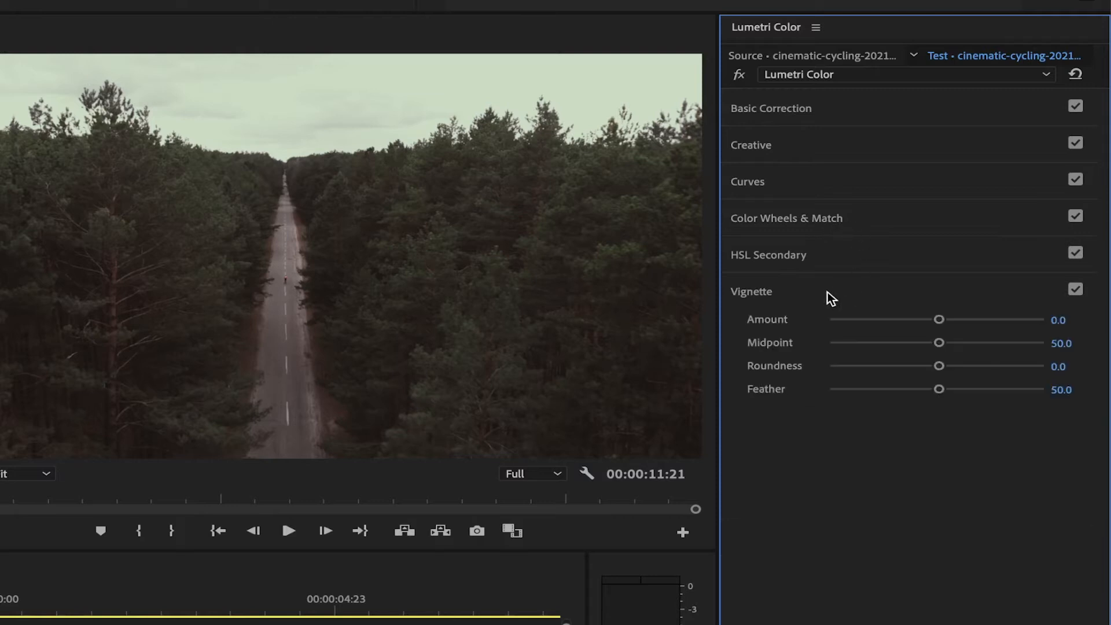
mouse_move(911, 370)
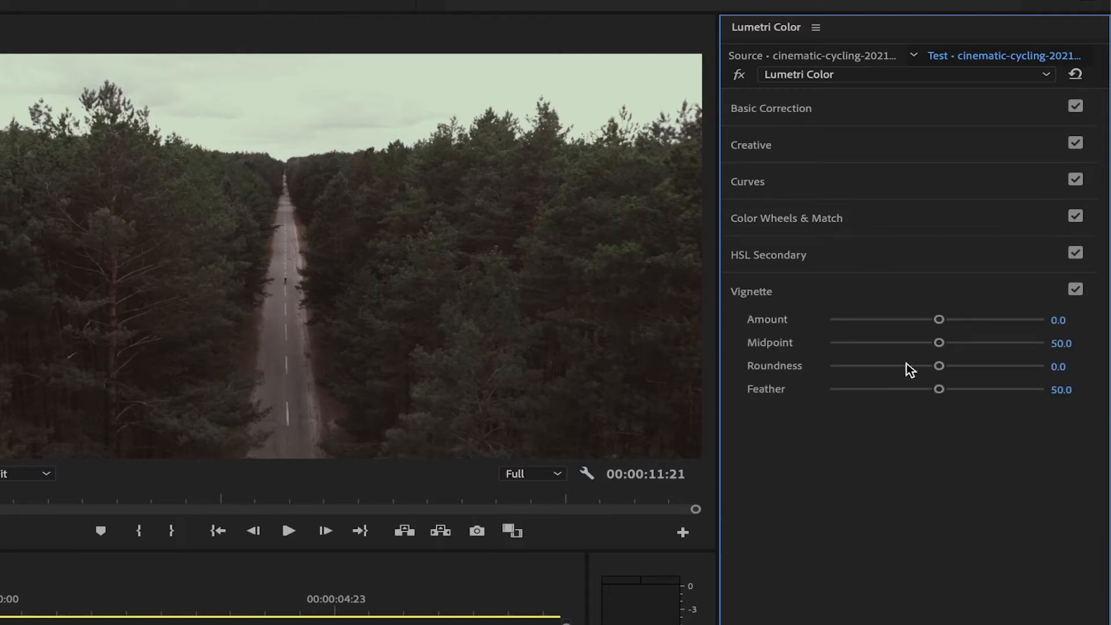
mouse_move(941, 323)
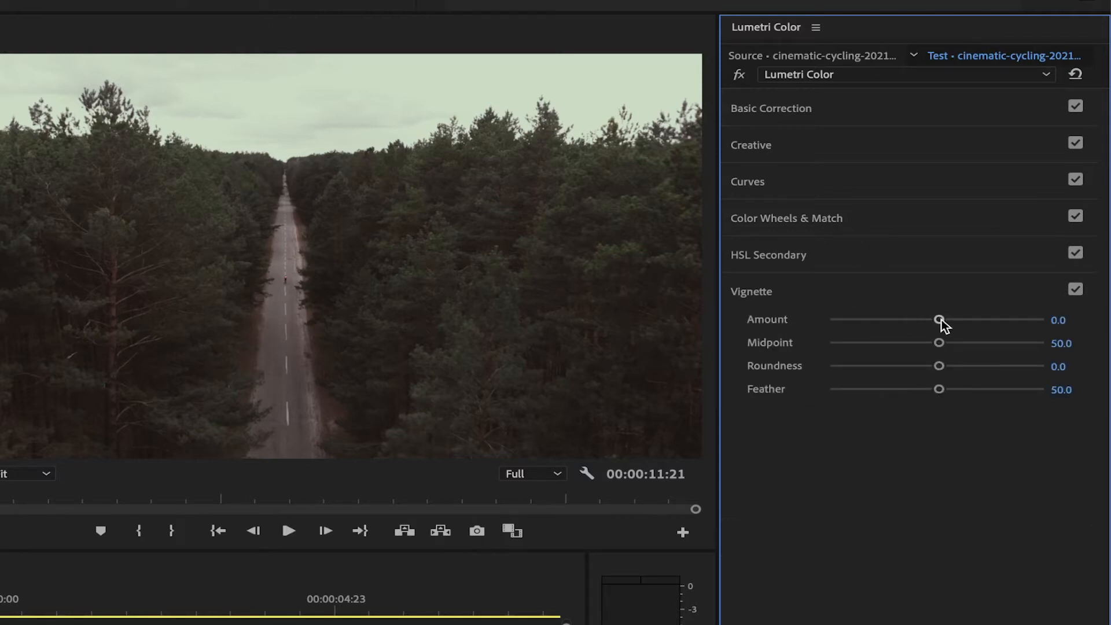
left_click_drag(939, 320, 901, 319)
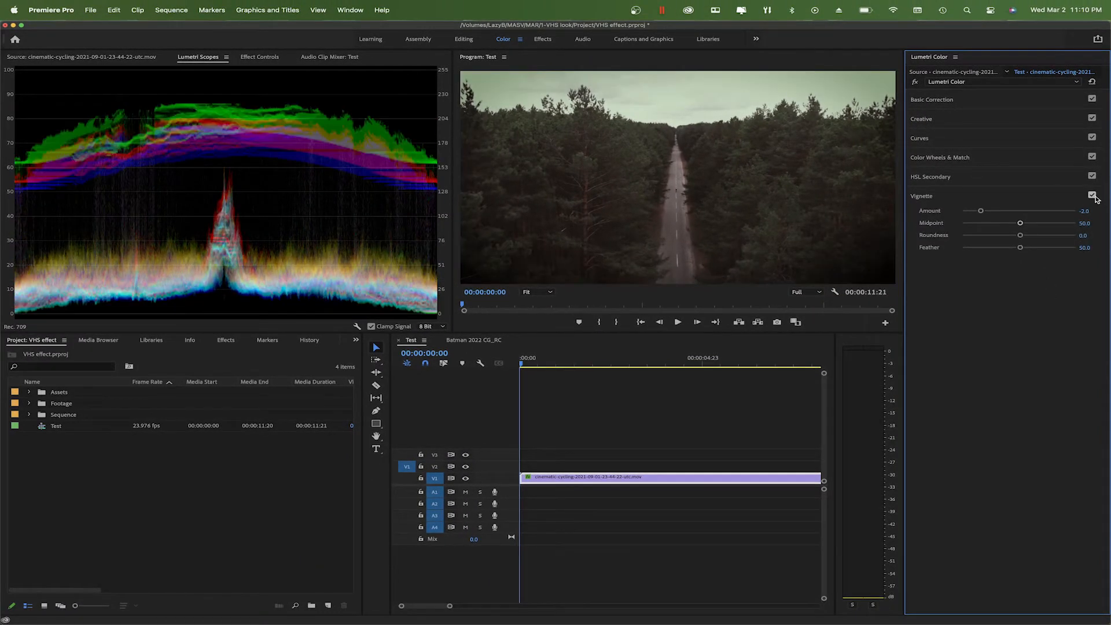
Step: Find Channel Blur via 'chan', apply it and make its blur horizontal only
left_click(1091, 195)
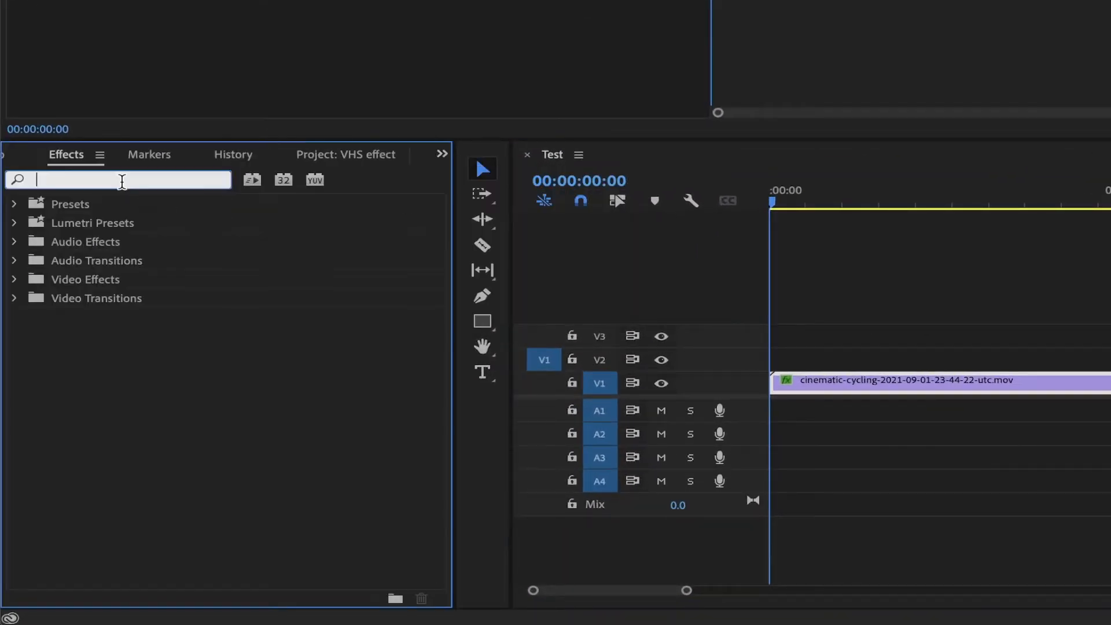
type("chan")
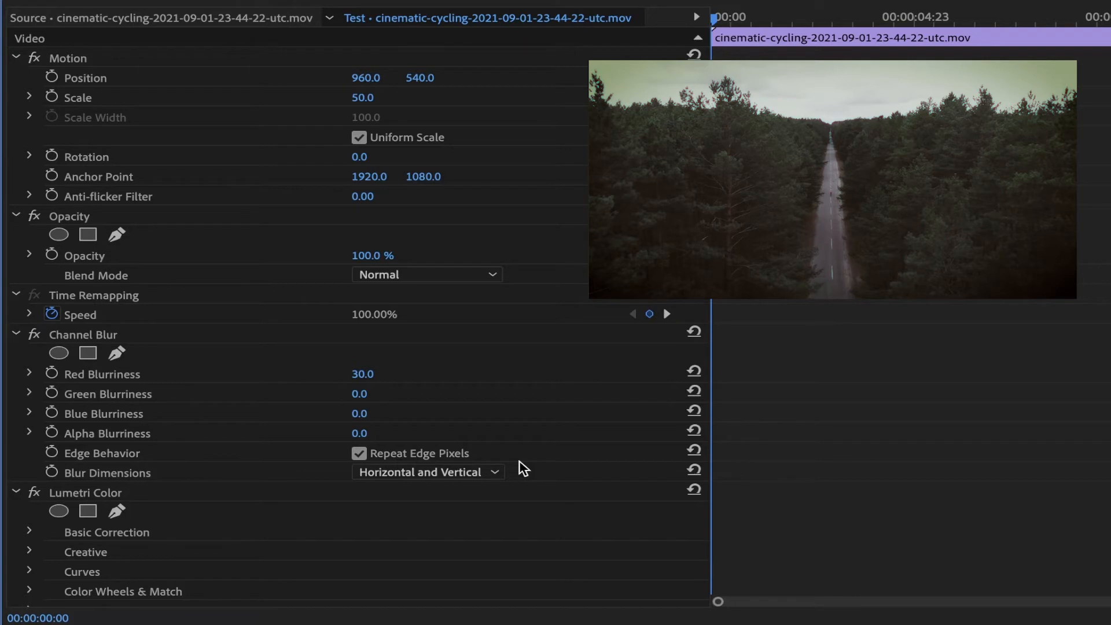
left_click(427, 471)
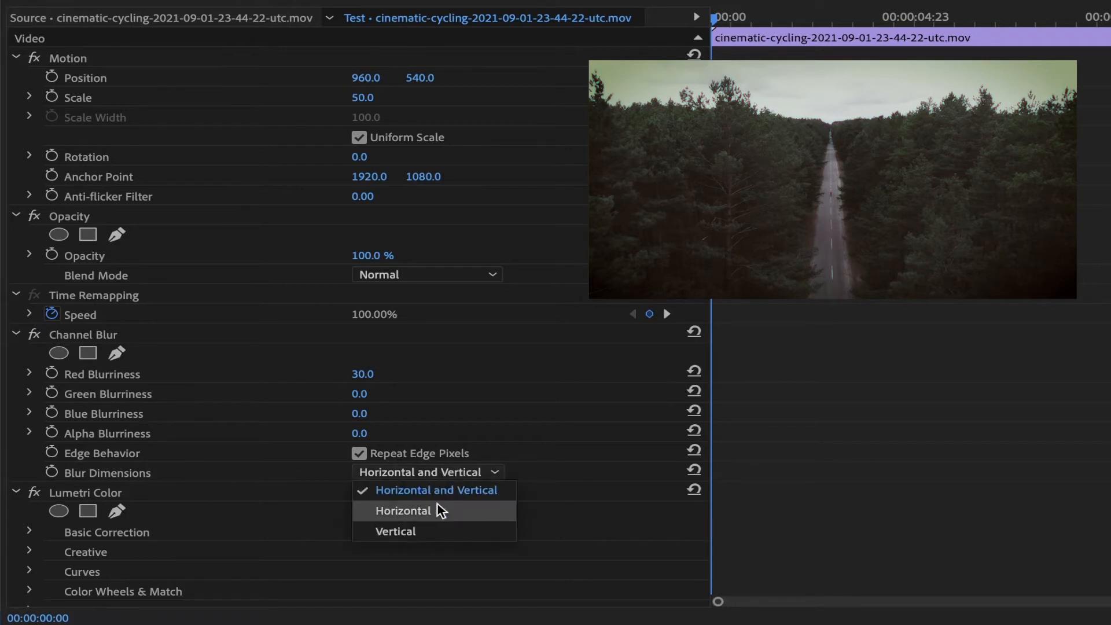
left_click(402, 510)
type("15")
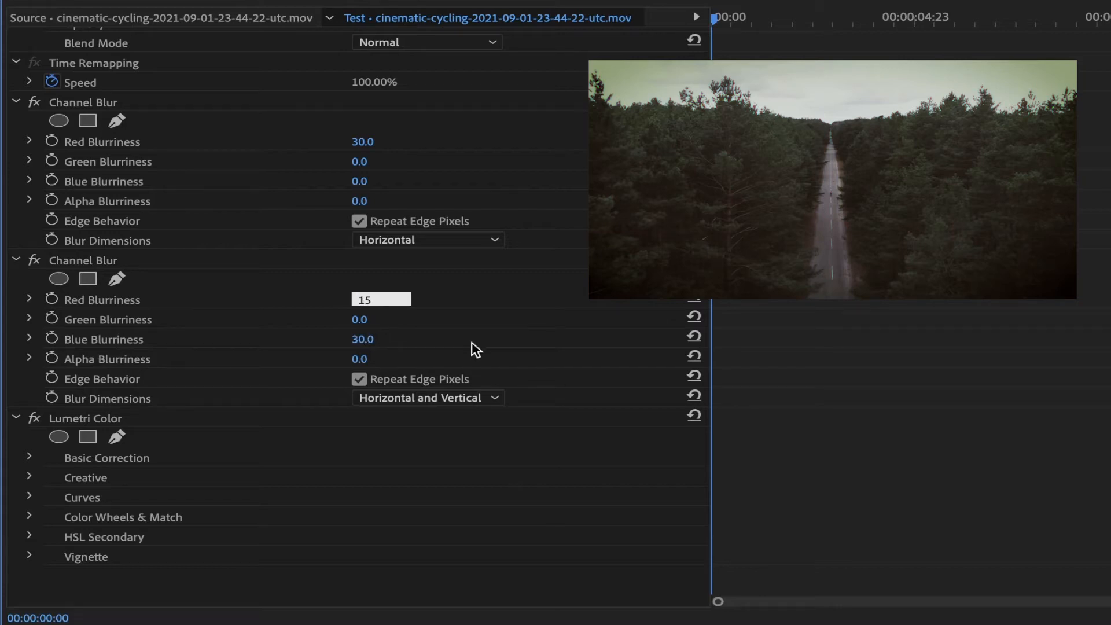
Step: Set the second Channel Blur's blur dimensions from its dropdown
left_click(424, 397)
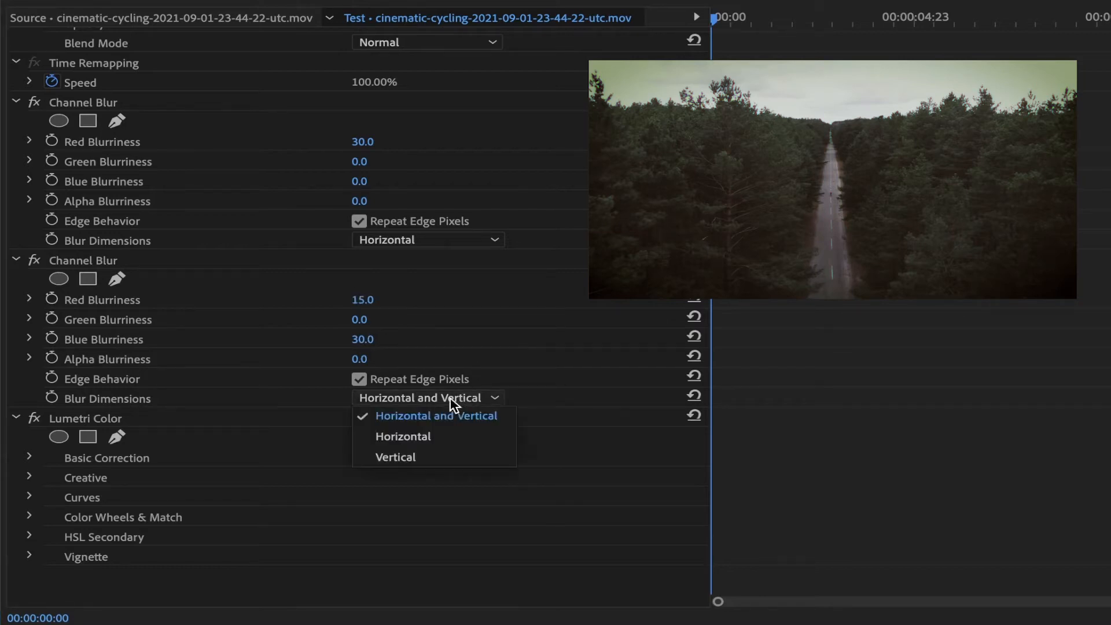
left_click(396, 458)
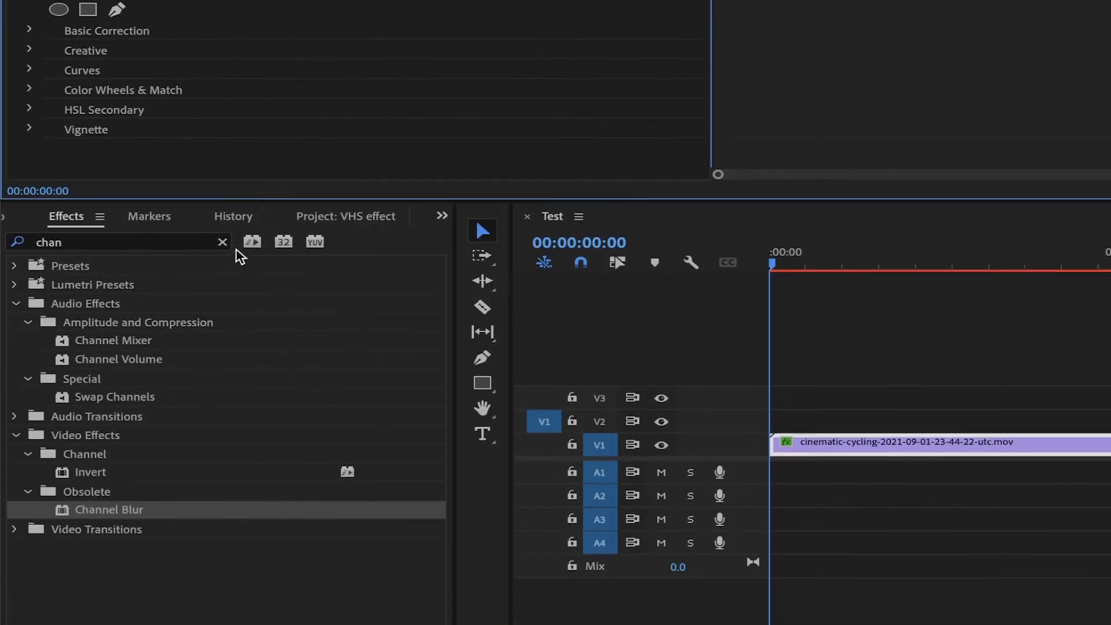
Step: Search 'unsha' for Unsharp Mask, then 'color em' for Color Emboss to apply them
left_click(222, 242)
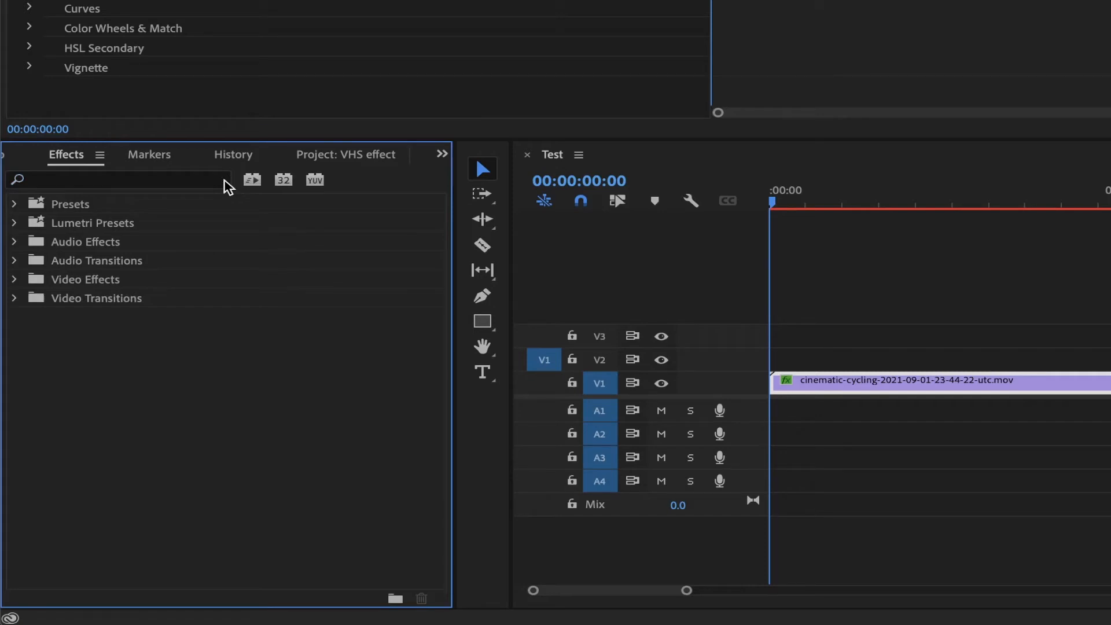
mouse_move(168, 185)
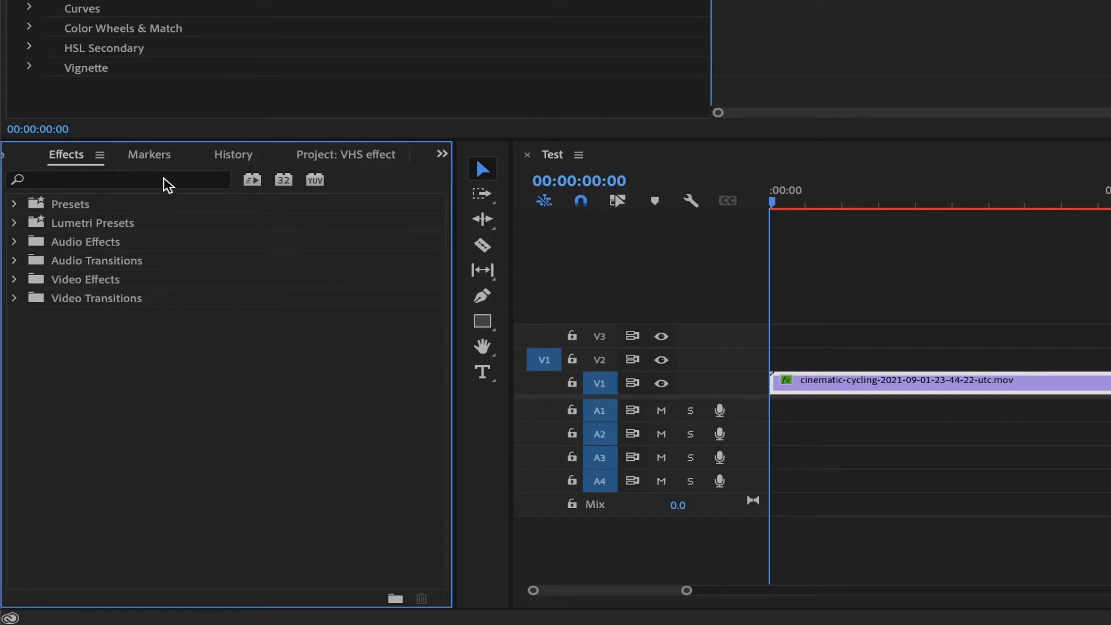
type("unsha")
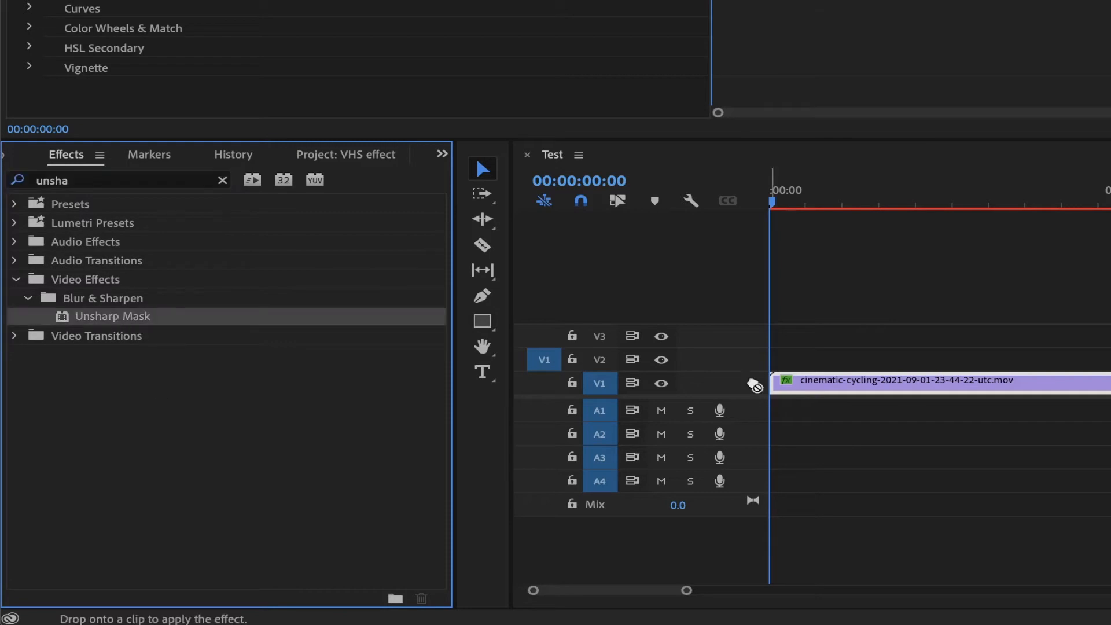
type("color em")
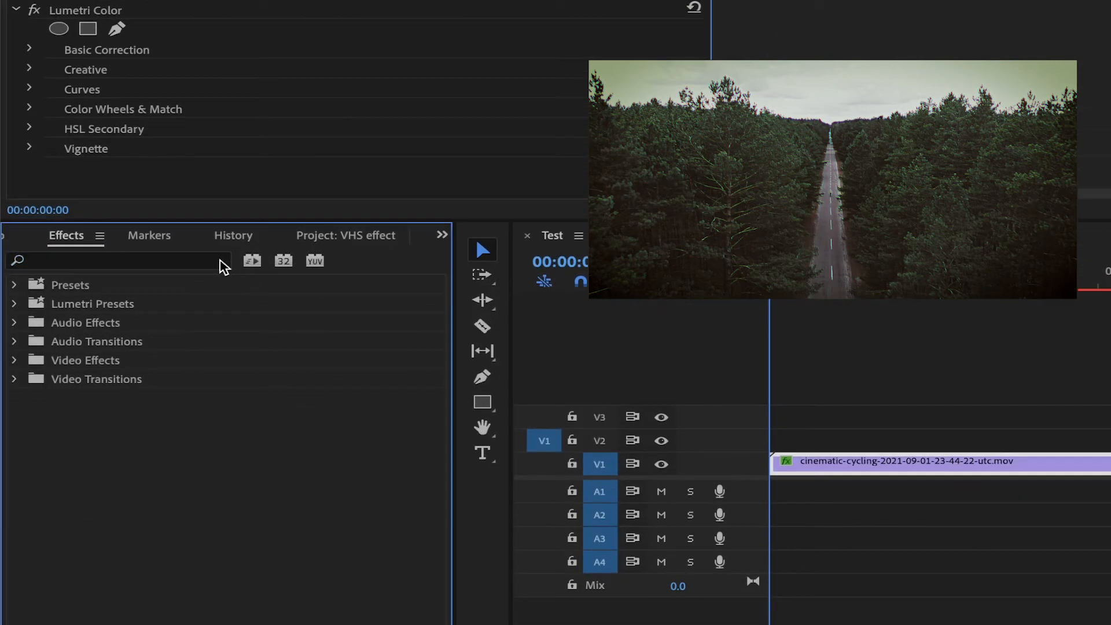
Step: Apply the Noise effect and set Wave Warp's wave type to Smooth Noise
type("noise")
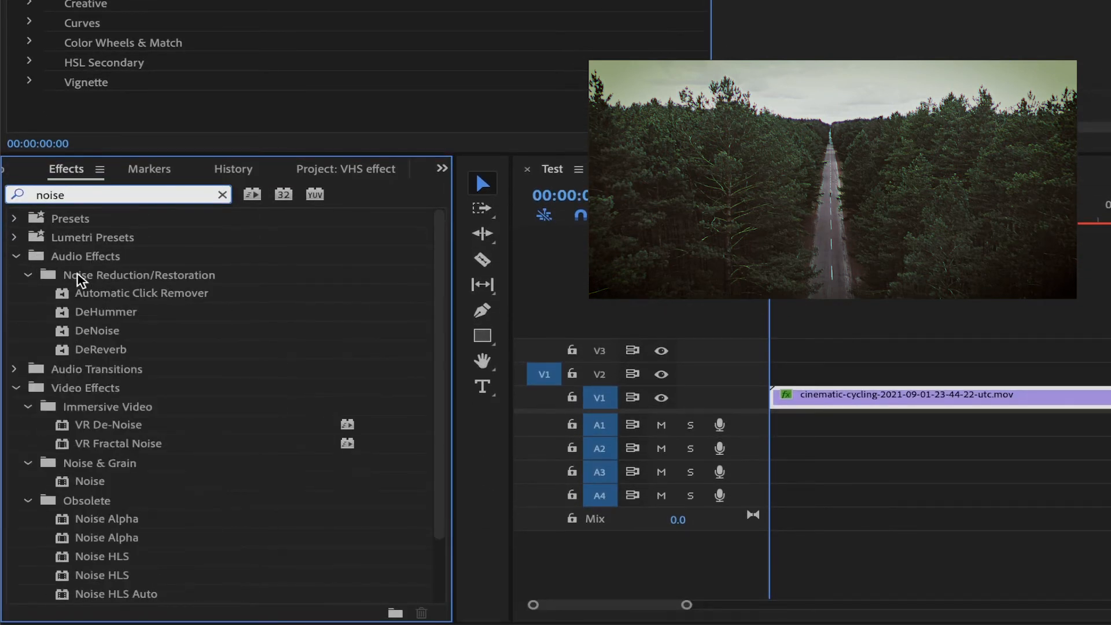
left_click(90, 482)
type("wave war")
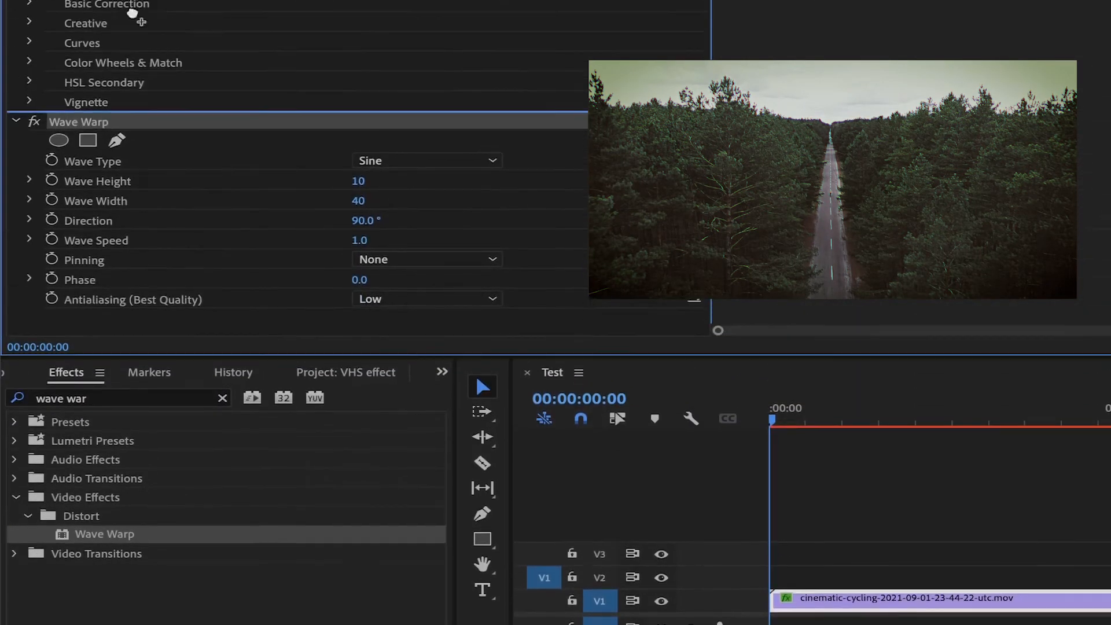
left_click(425, 273)
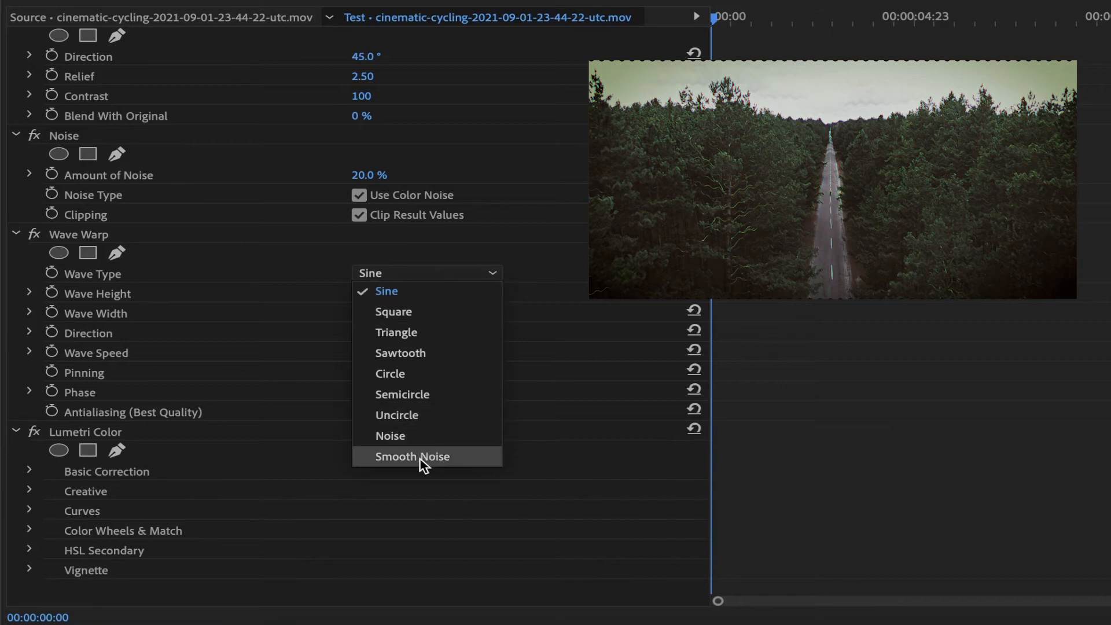
left_click(411, 456)
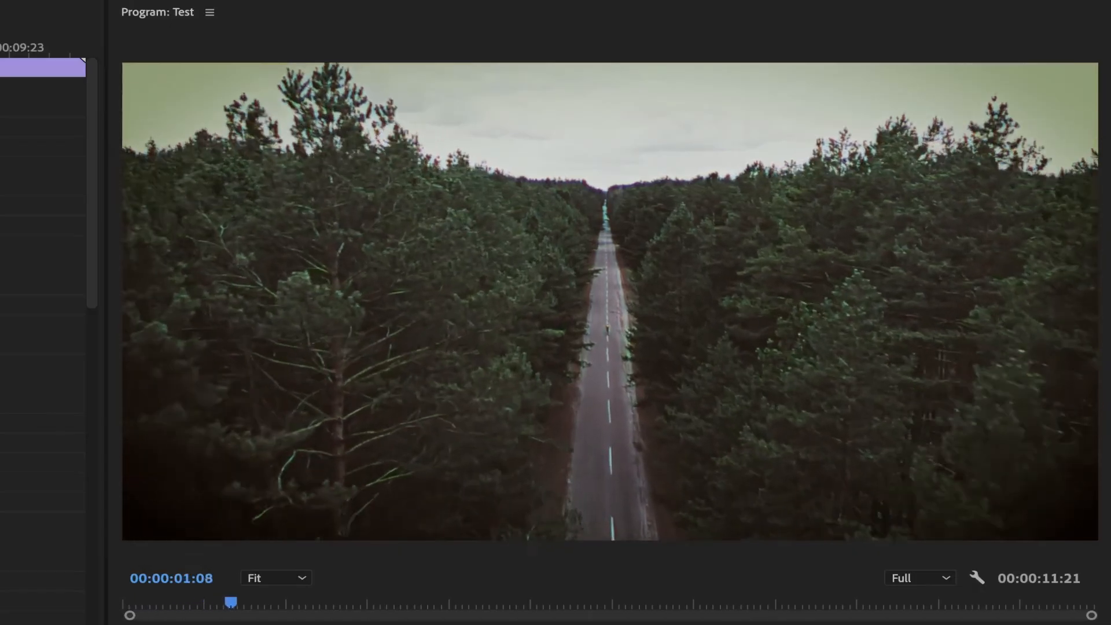
left_click_drag(230, 601, 558, 602)
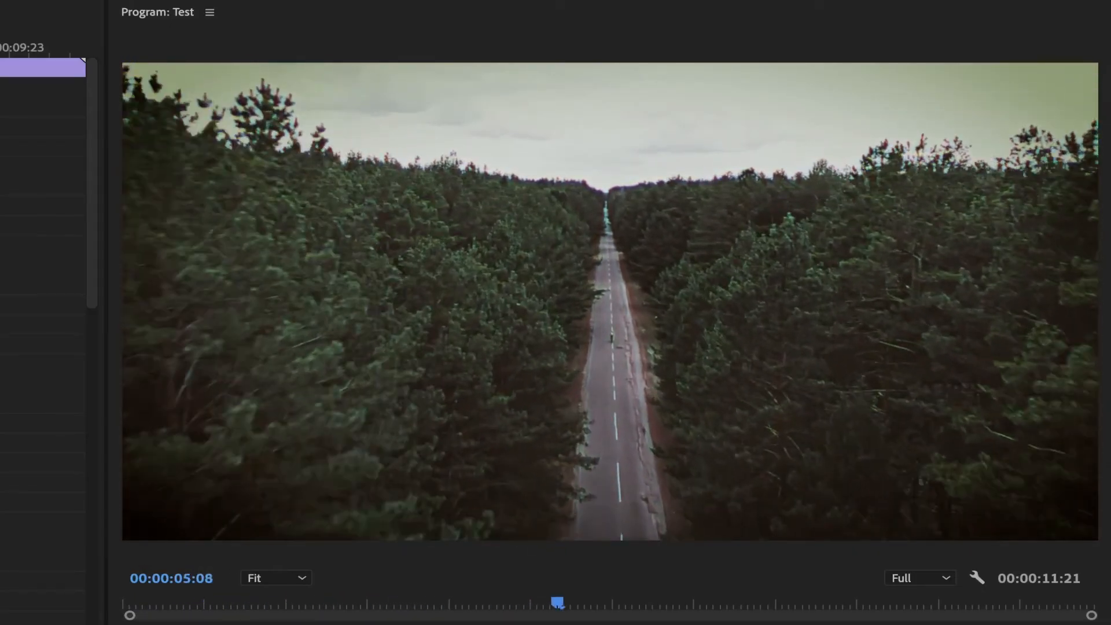
left_click_drag(558, 601, 854, 602)
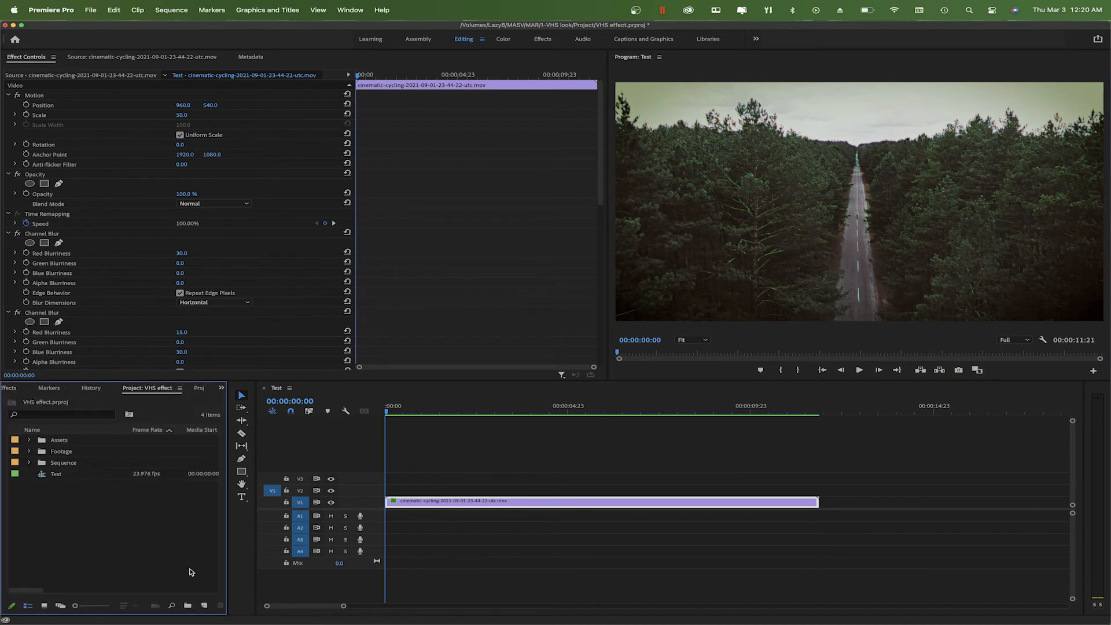
Step: Create a black colour matte via New Item and stack it on V2 and V3 above the forest clip
left_click(204, 605)
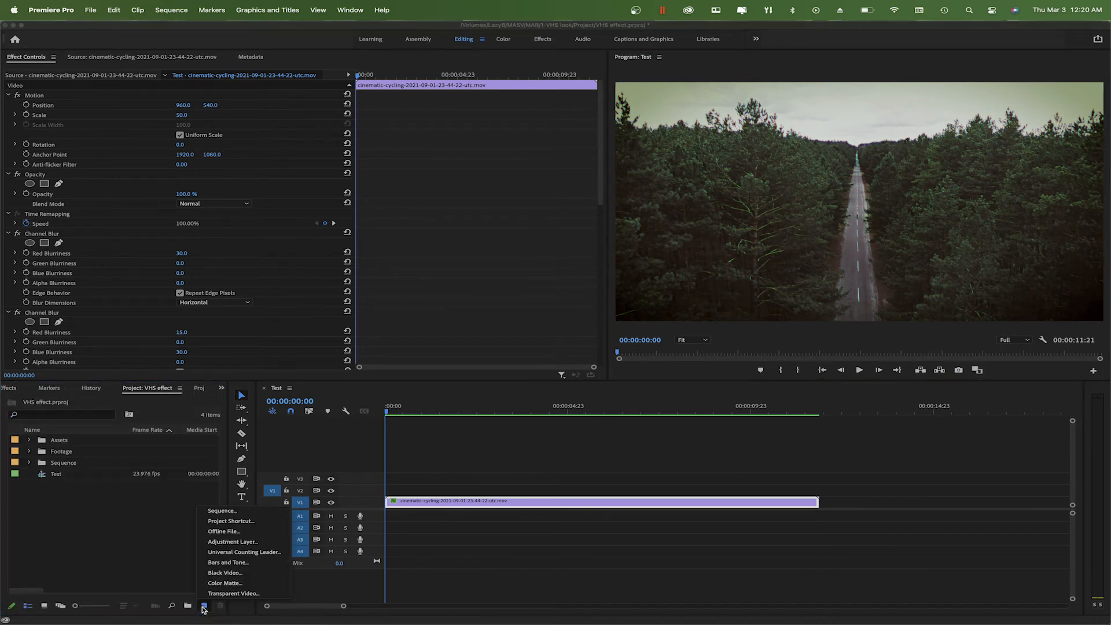
mouse_move(223, 582)
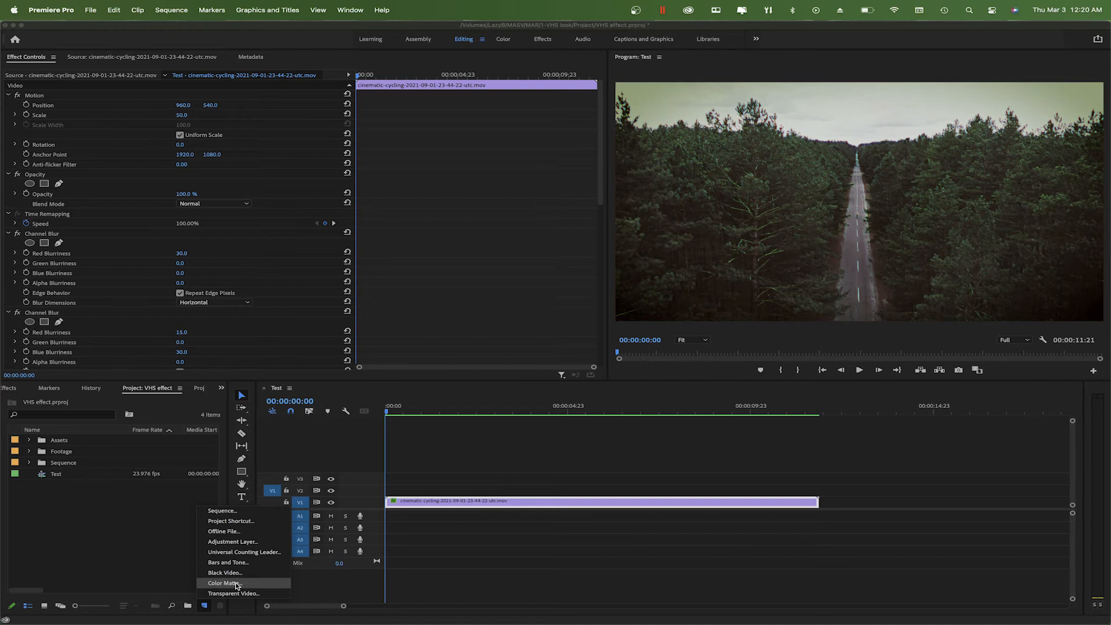
left_click(222, 582)
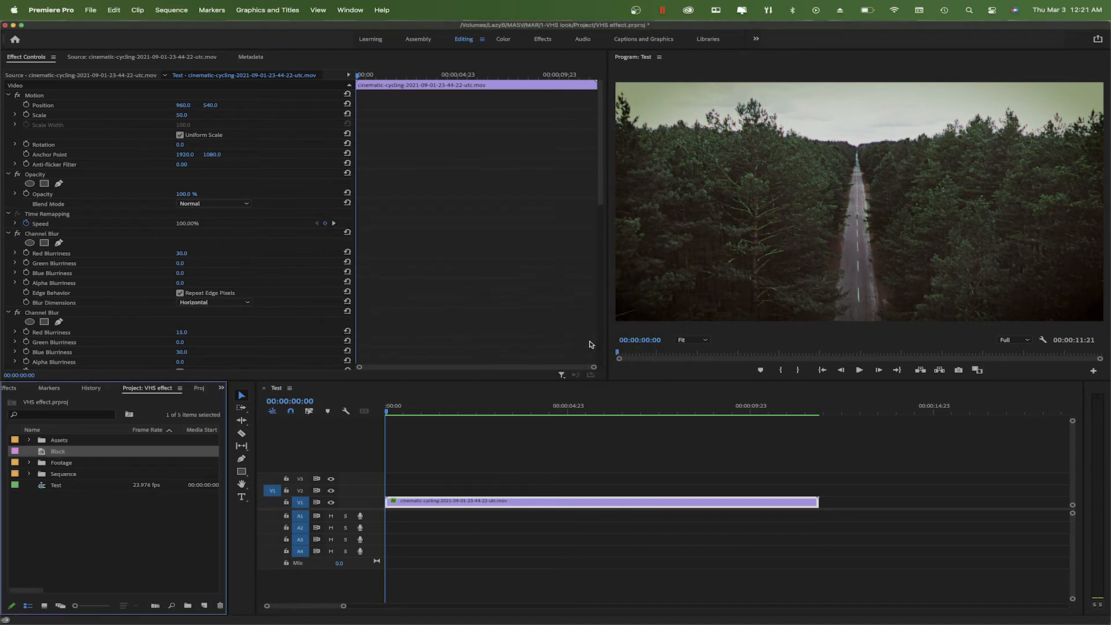
left_click_drag(58, 450, 474, 488)
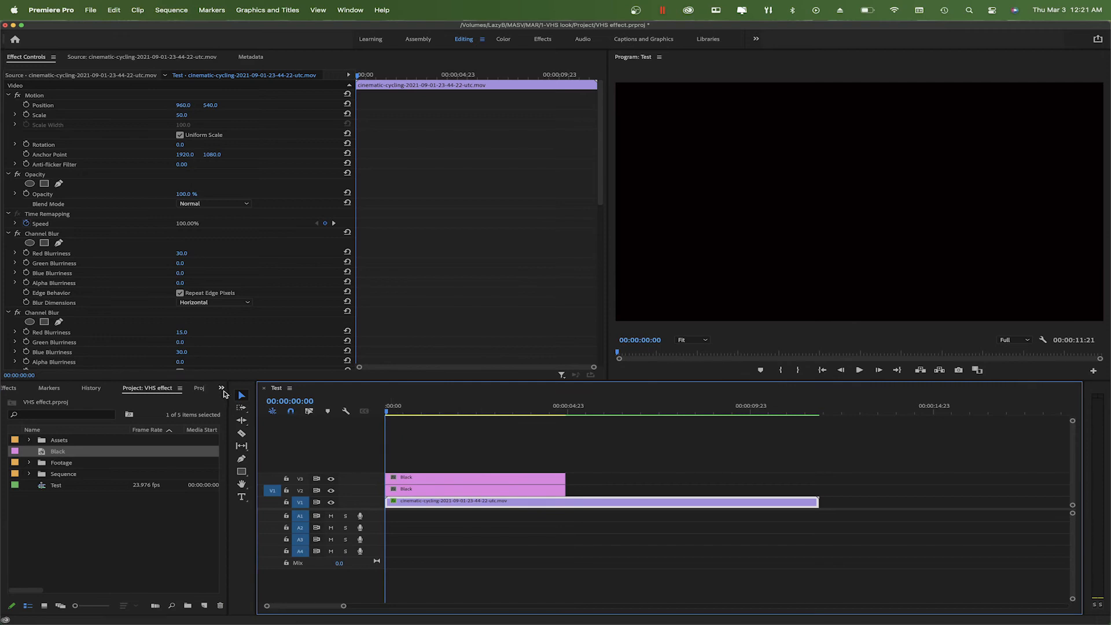
left_click(10, 388)
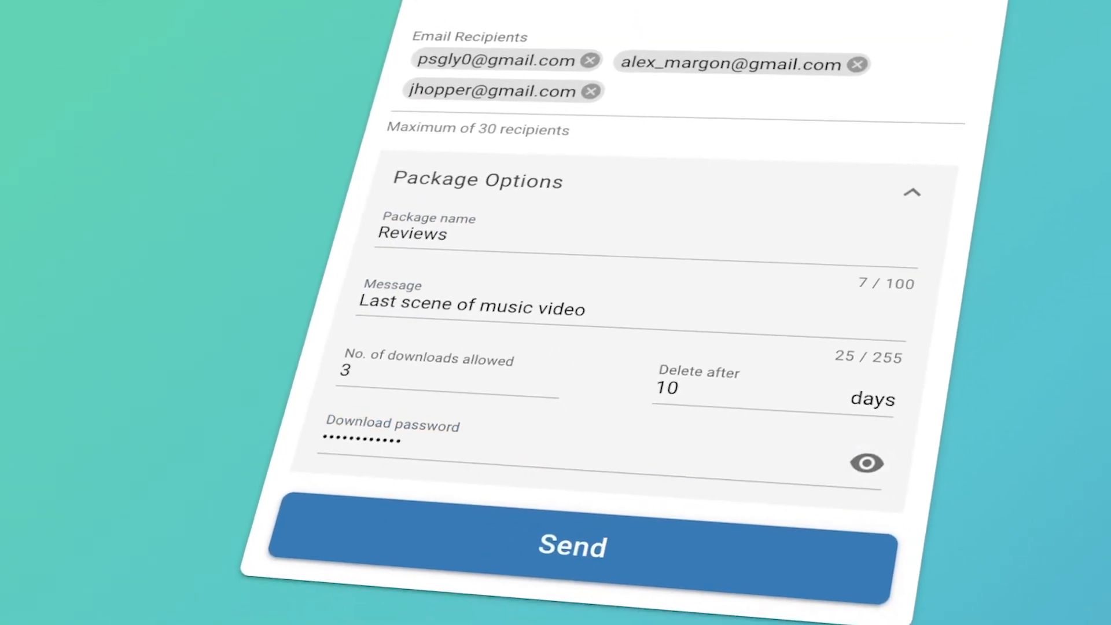
Step: Send the Reviews package and let the transfer finish (20 files, 11.03 GB)
left_click(571, 546)
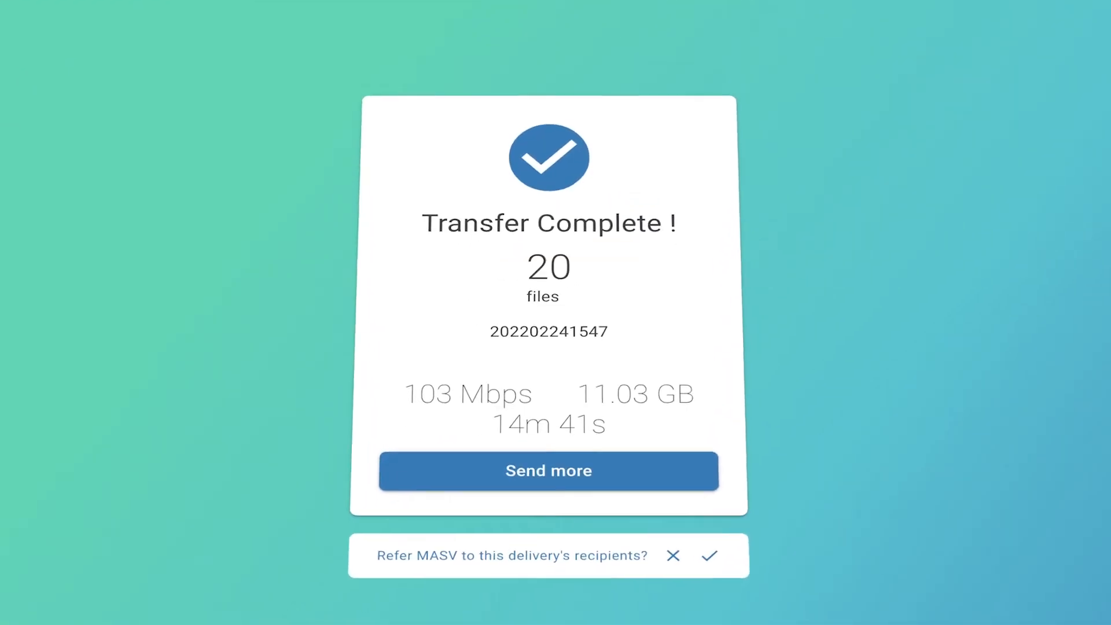